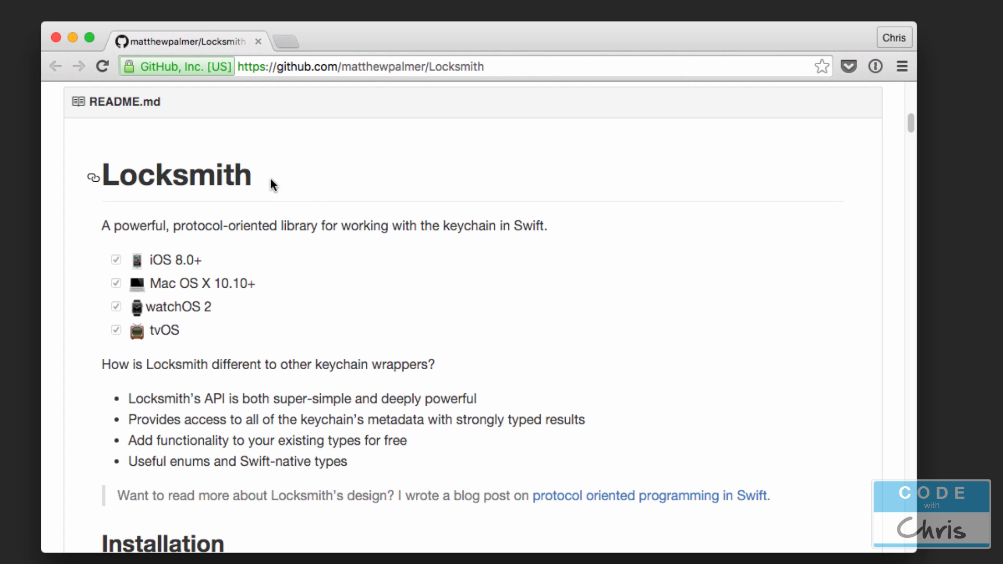
{"action": "mouse_move", "coordinate": [506, 297]}
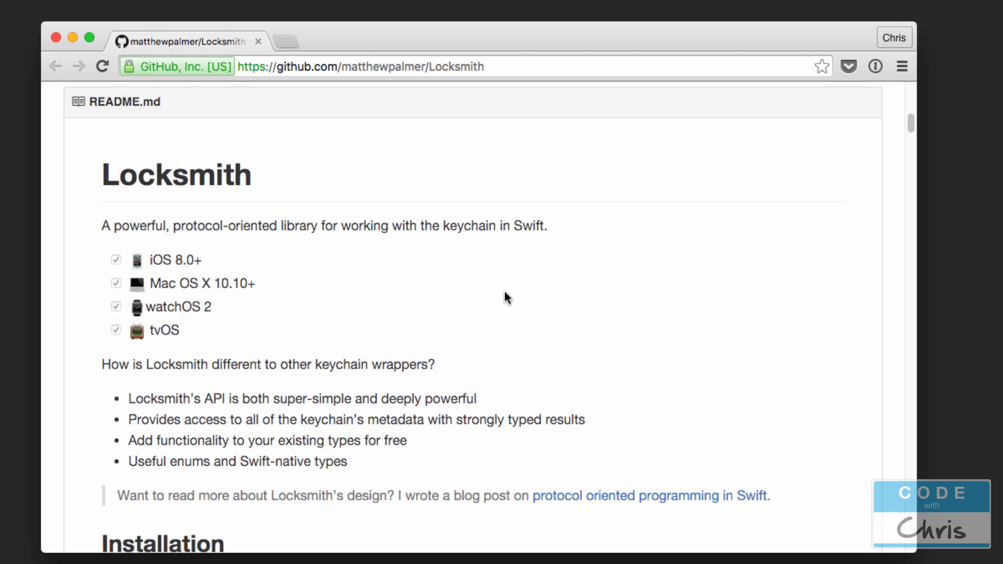
{"action": "mouse_move", "coordinate": [507, 282]}
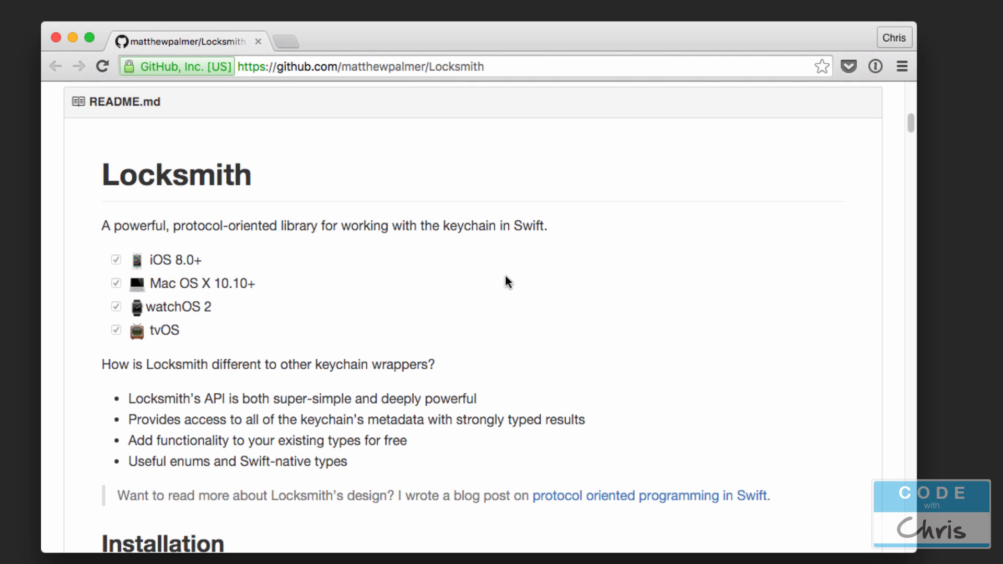
{"action": "mouse_move", "coordinate": [519, 278]}
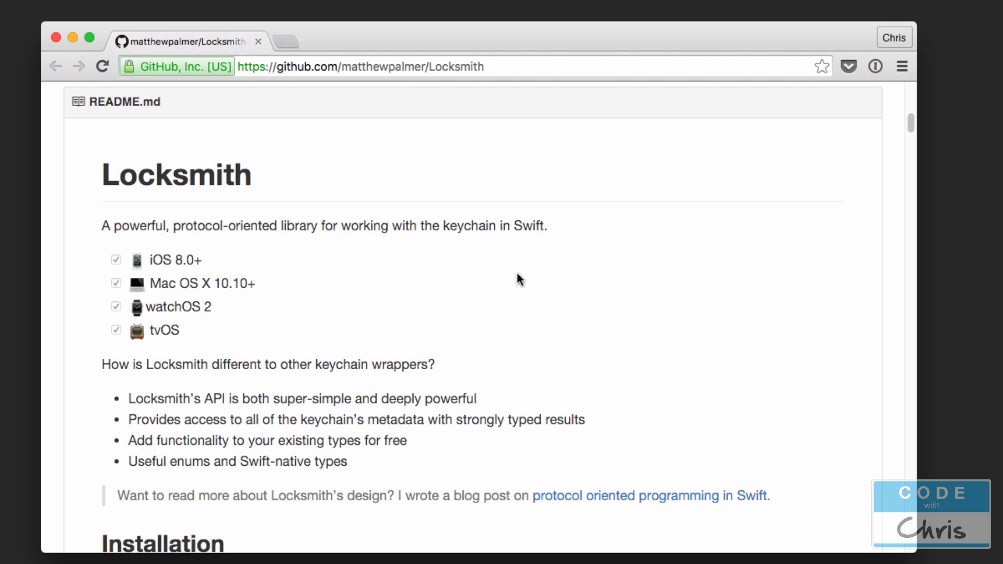
{"action": "mouse_move", "coordinate": [516, 281]}
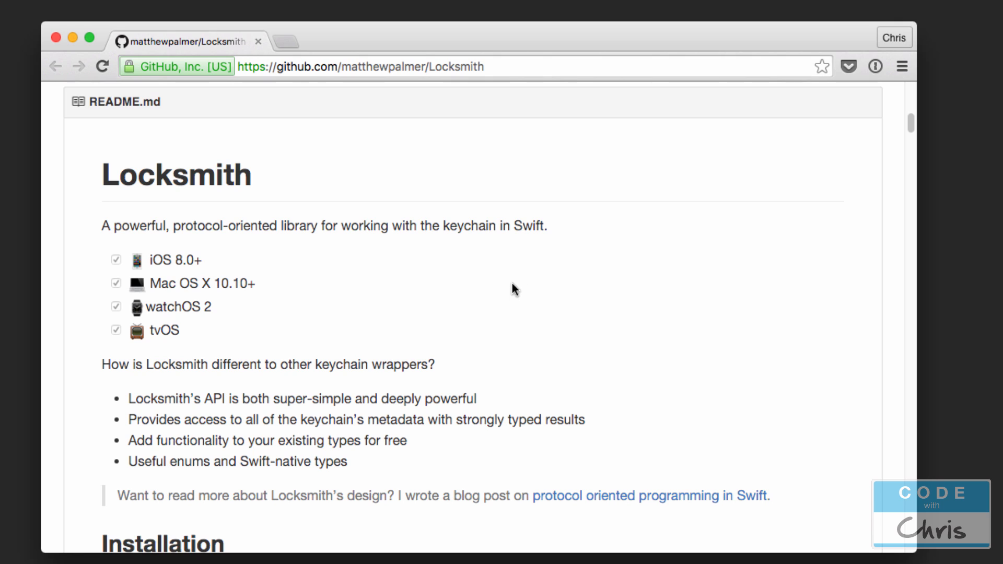
{"action": "mouse_move", "coordinate": [499, 288]}
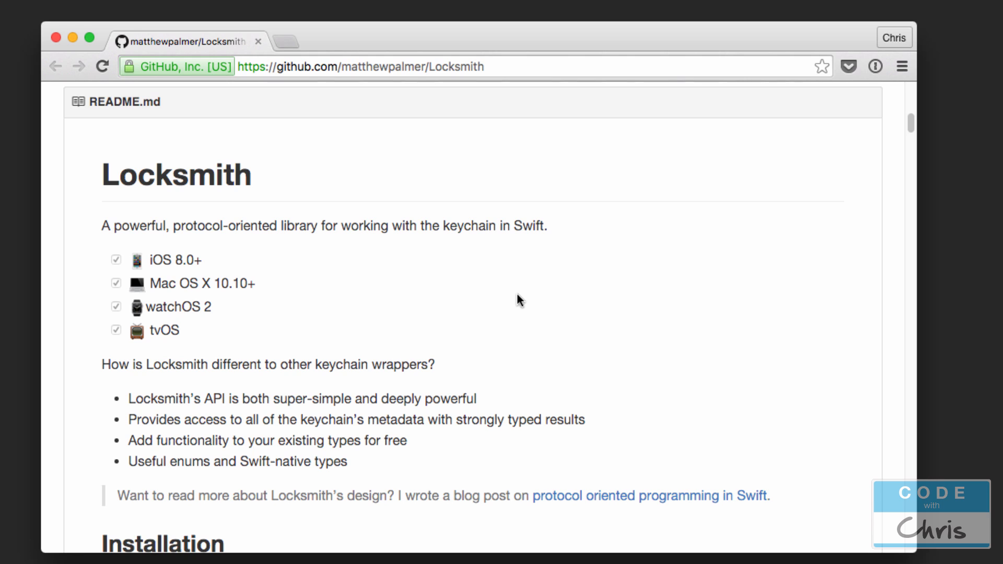
{"action": "mouse_move", "coordinate": [517, 311]}
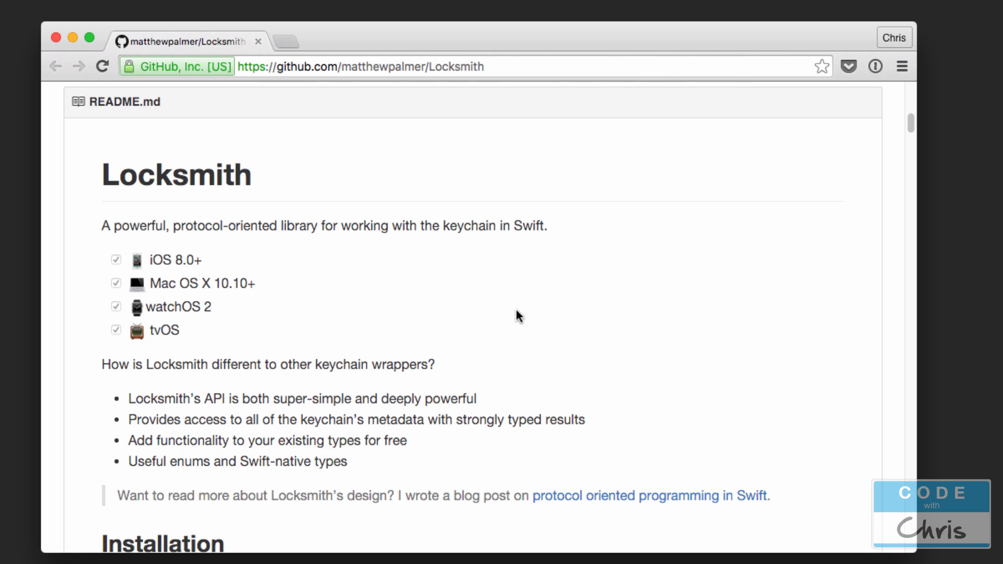
{"action": "mouse_move", "coordinate": [527, 317]}
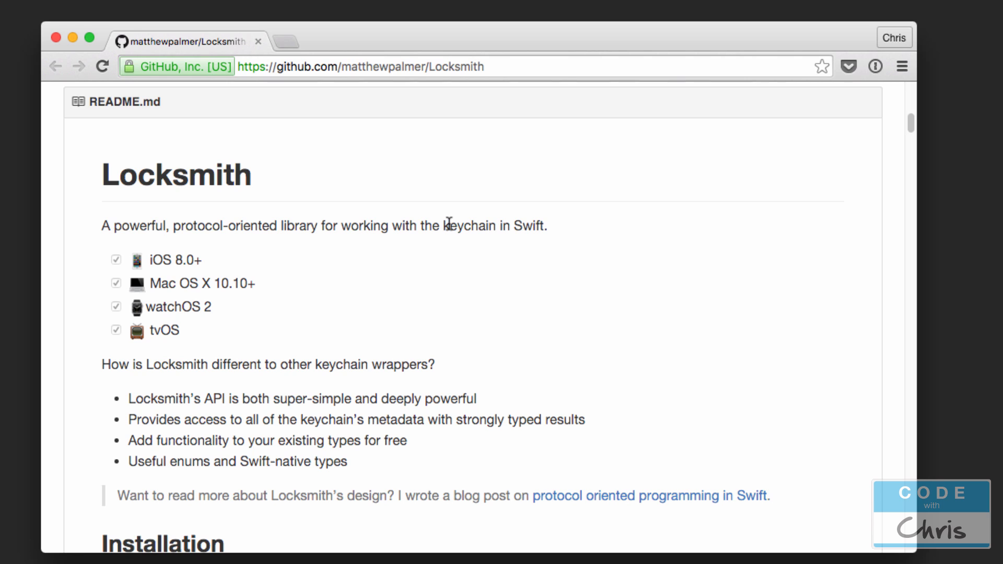
{"action": "mouse_move", "coordinate": [579, 290]}
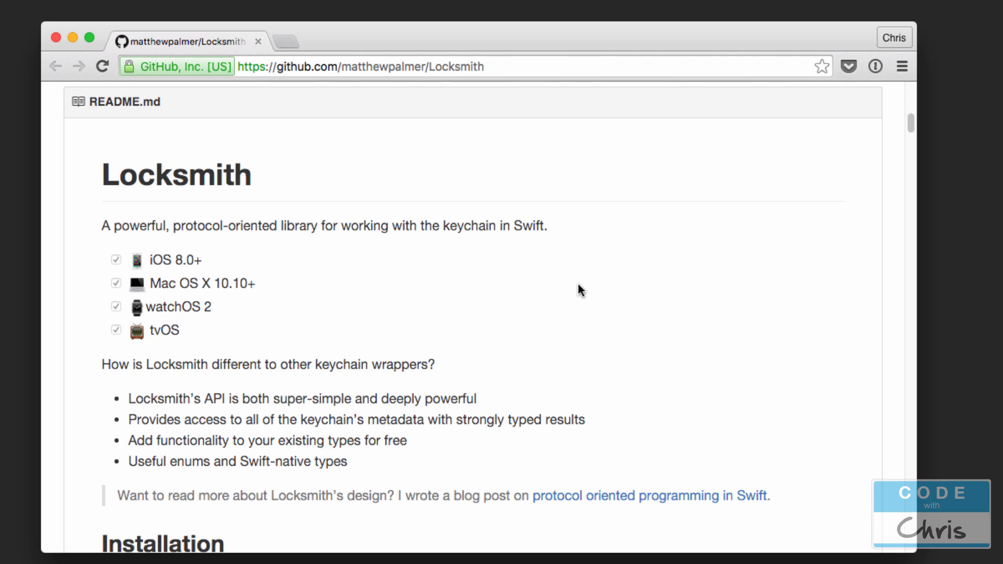
{"action": "mouse_move", "coordinate": [337, 296]}
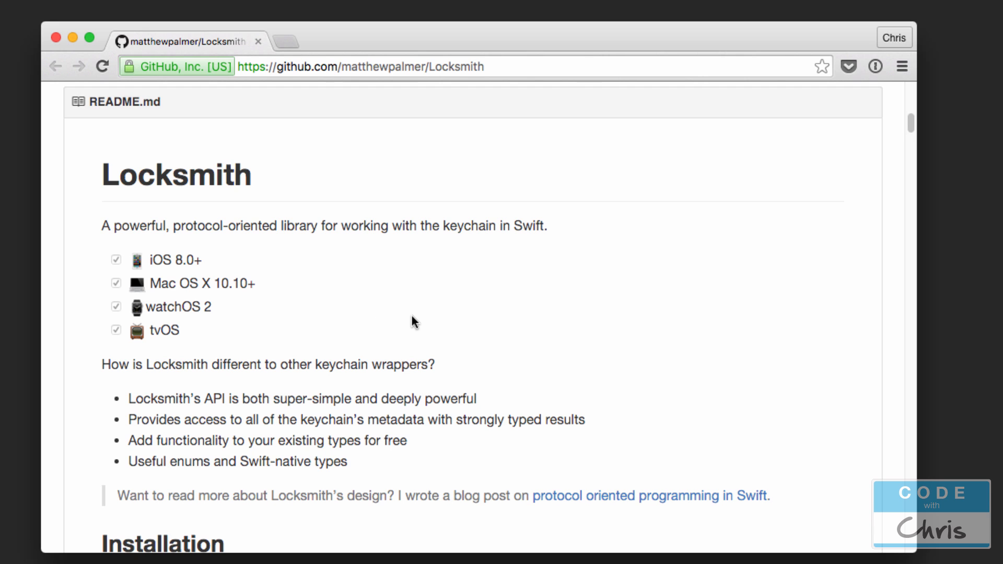
Scroll the Locksmith README to the Quick start save, load and update examples
{"action": "scroll", "scroll_direction": "down", "scroll_amount": 3}
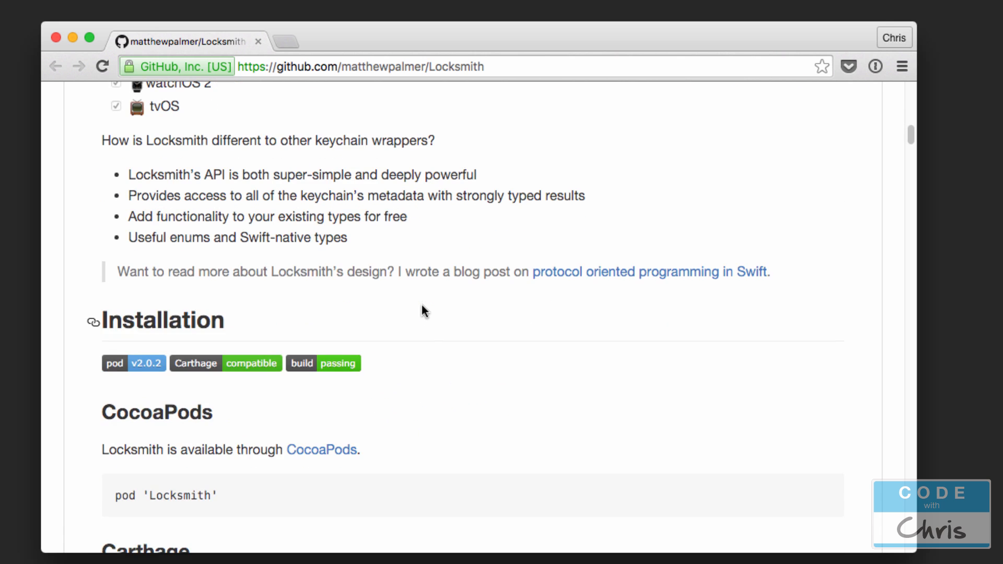
{"action": "scroll", "scroll_direction": "down", "scroll_amount": 3}
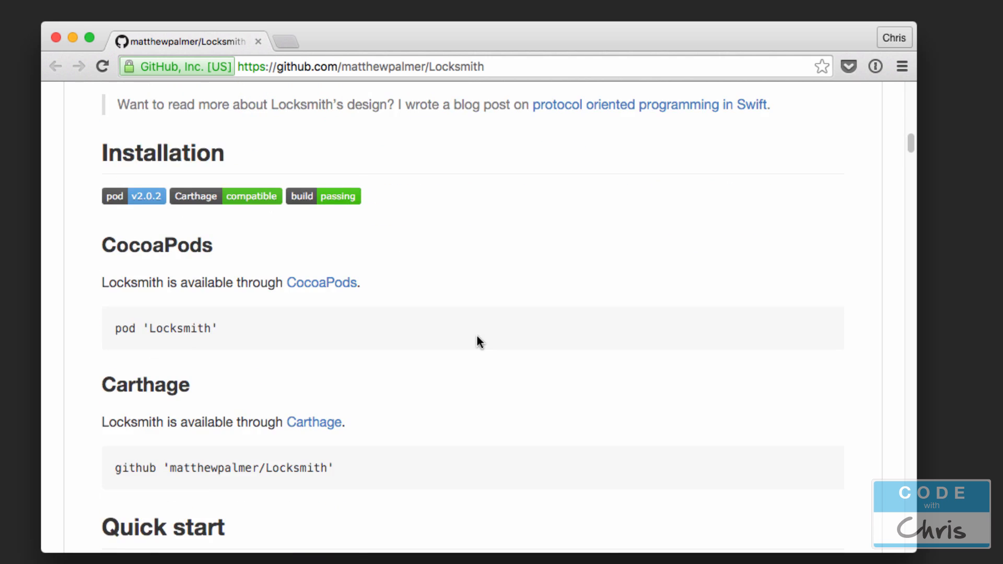
{"action": "scroll", "scroll_direction": "down", "scroll_amount": 3}
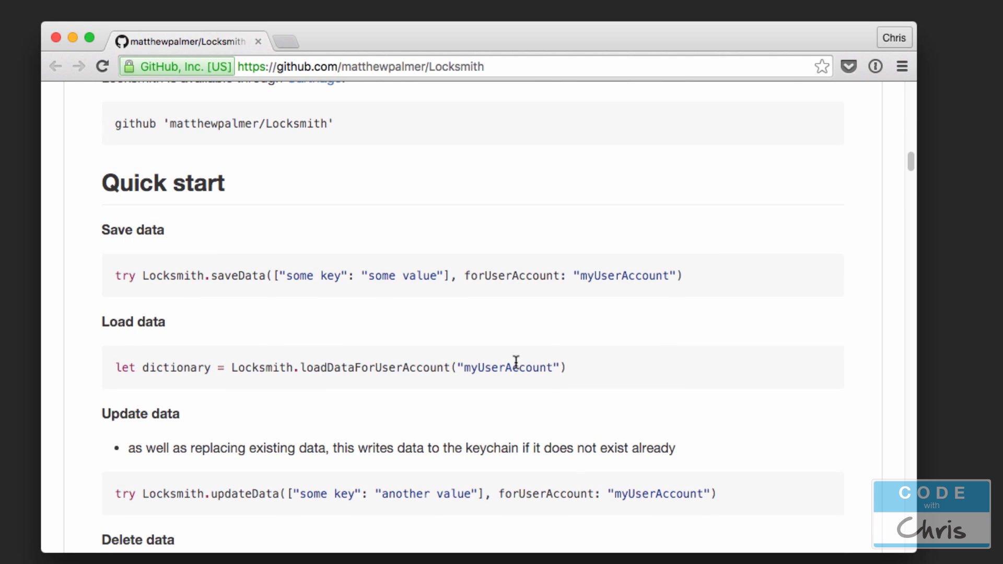
{"action": "mouse_move", "coordinate": [328, 359]}
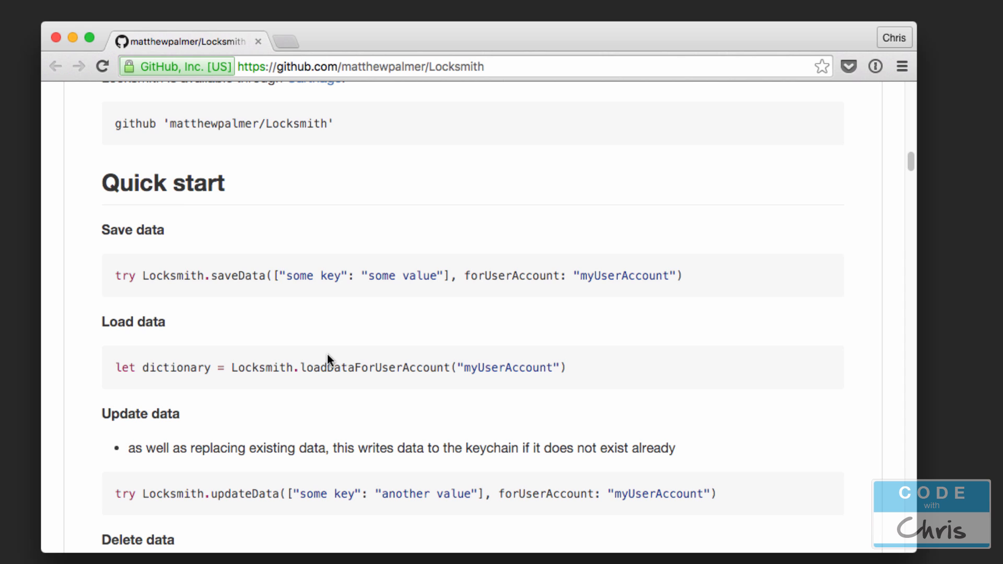
{"action": "mouse_move", "coordinate": [226, 289]}
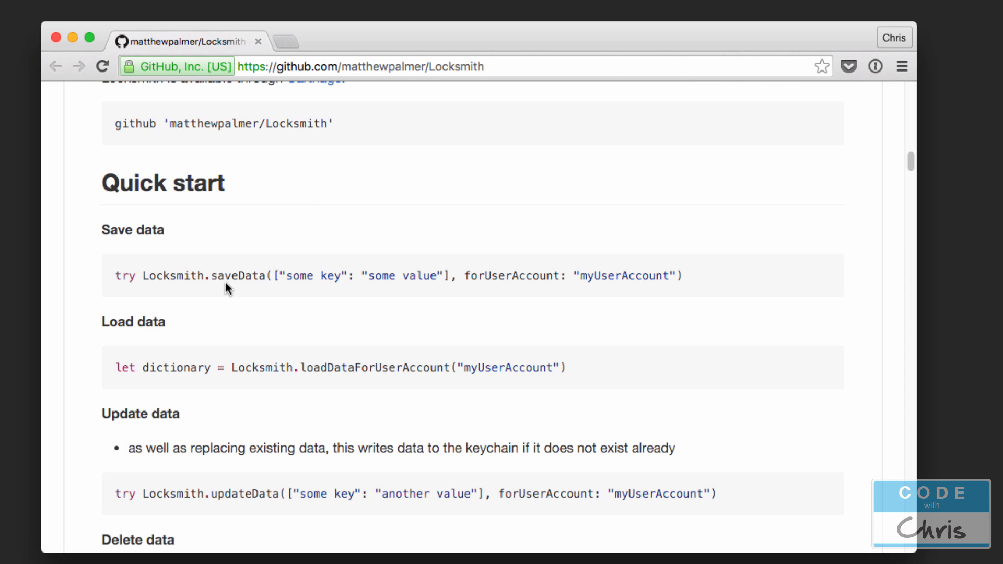
{"action": "mouse_move", "coordinate": [273, 275]}
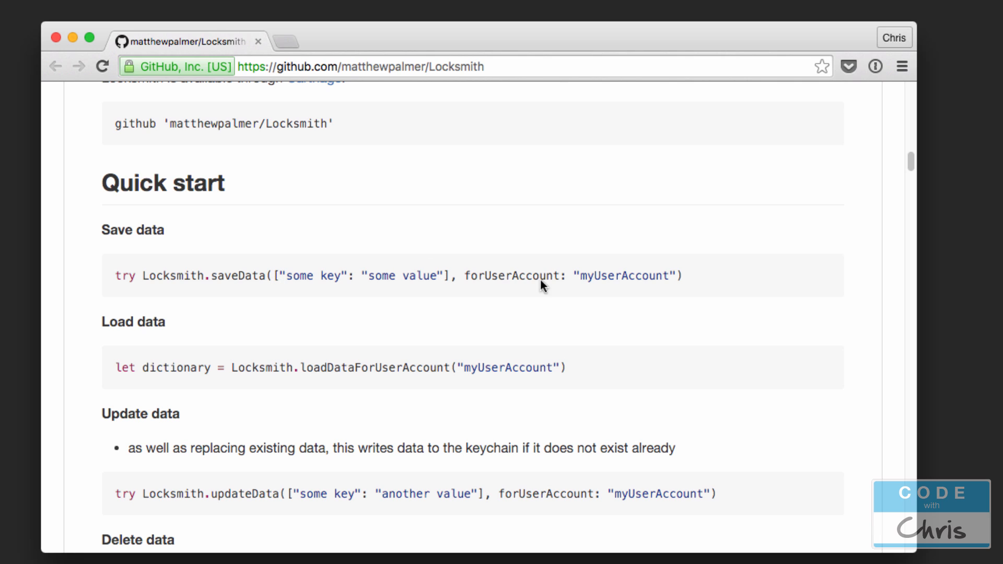
{"action": "mouse_move", "coordinate": [615, 289]}
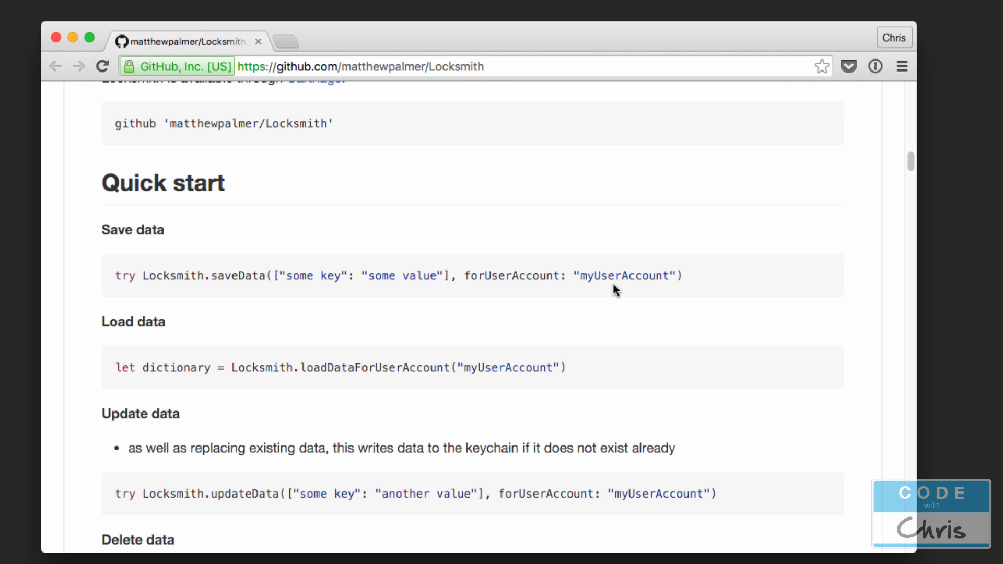
{"action": "mouse_move", "coordinate": [339, 370]}
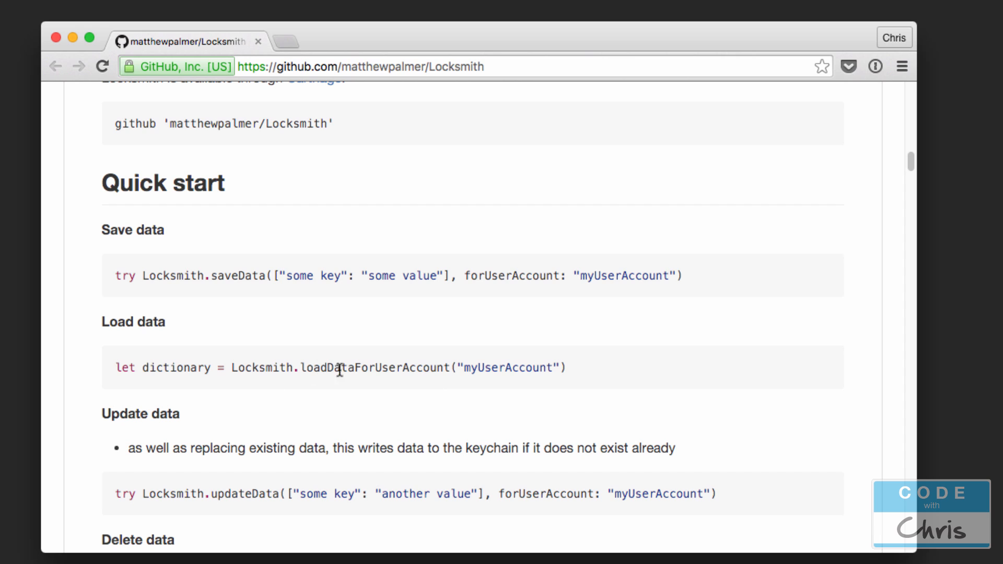
{"action": "mouse_move", "coordinate": [575, 372]}
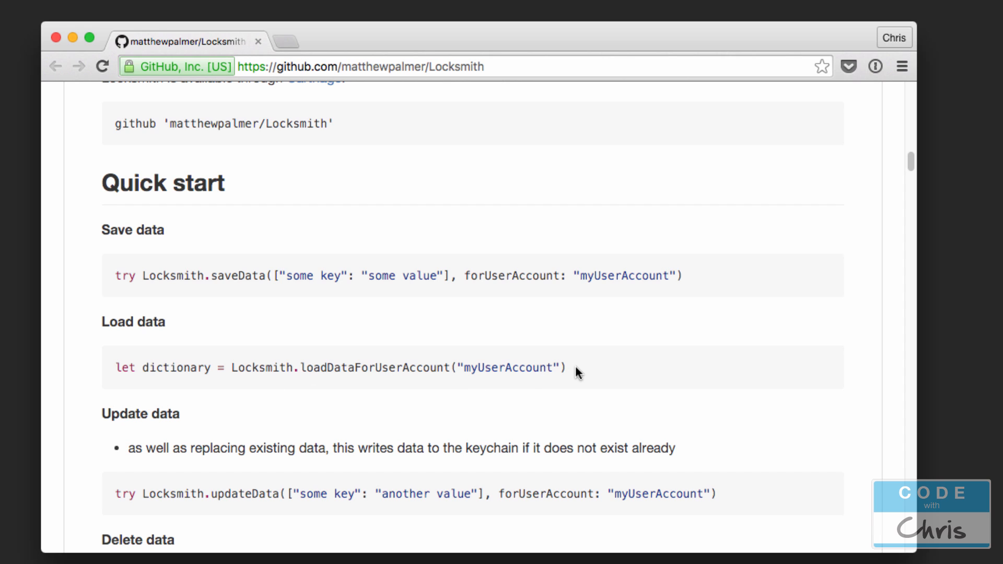
{"action": "double_click", "coordinate": [508, 368]}
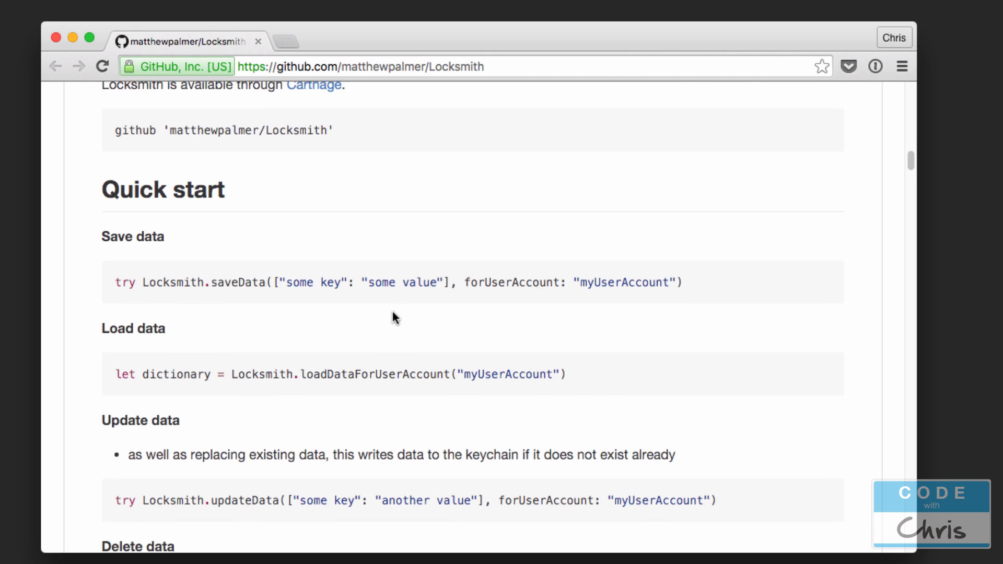
{"action": "scroll", "scroll_direction": "up", "scroll_amount": 3}
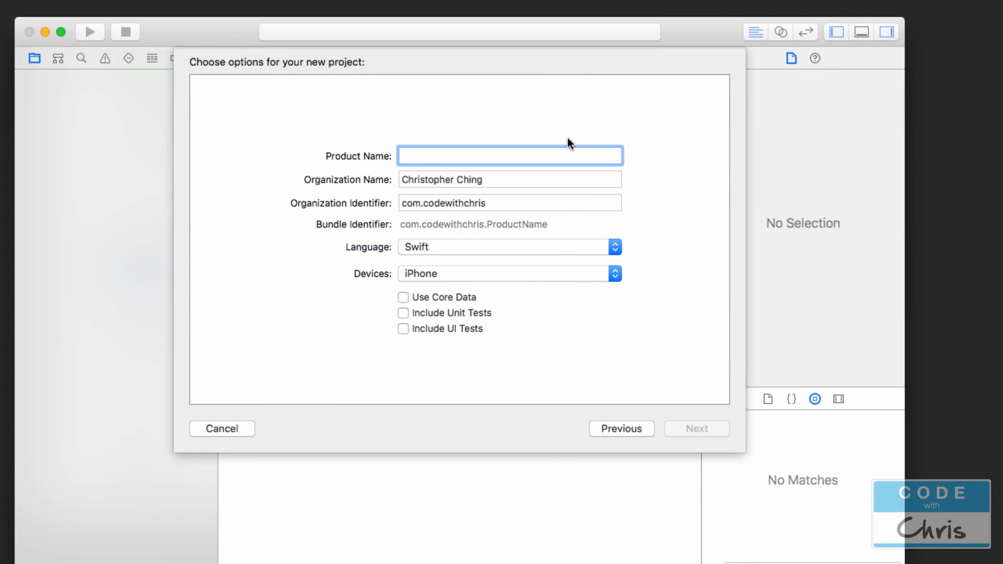
Name the Swift iPhone project 'Locksmith Demo' and create it on the Desktop
{"action": "type", "text": "Locksmith Demo"}
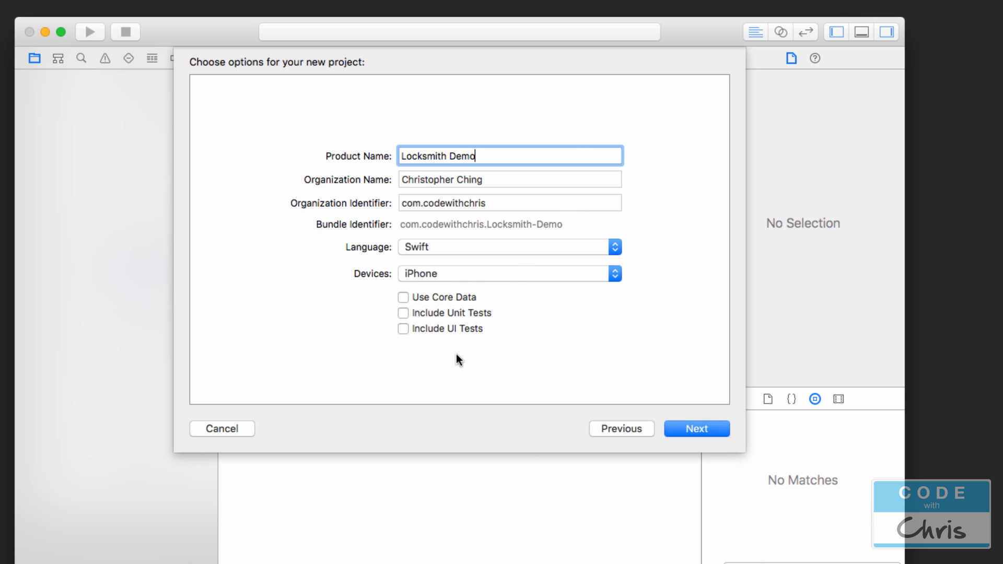
{"action": "left_click", "coordinate": [696, 428]}
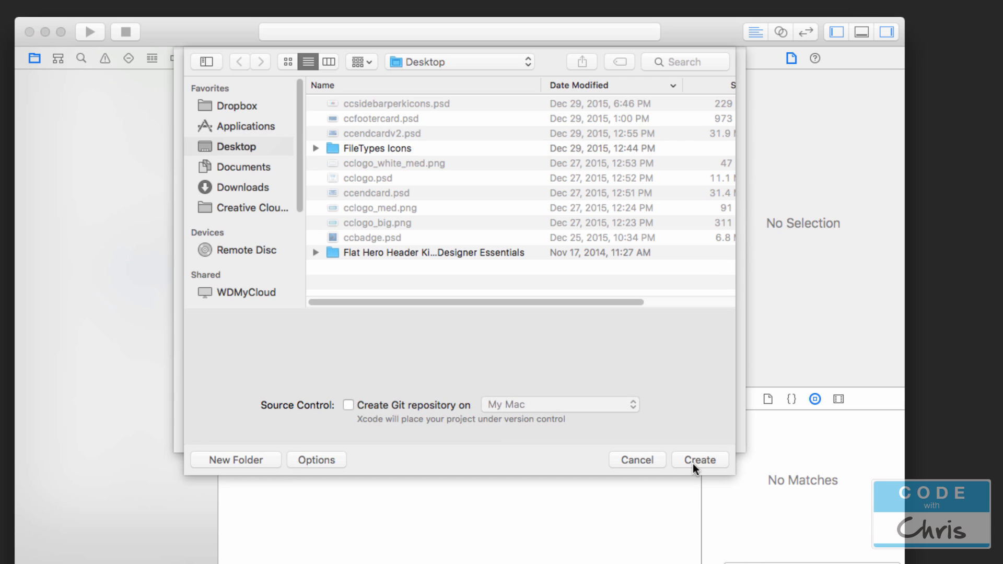
{"action": "left_click", "coordinate": [698, 459]}
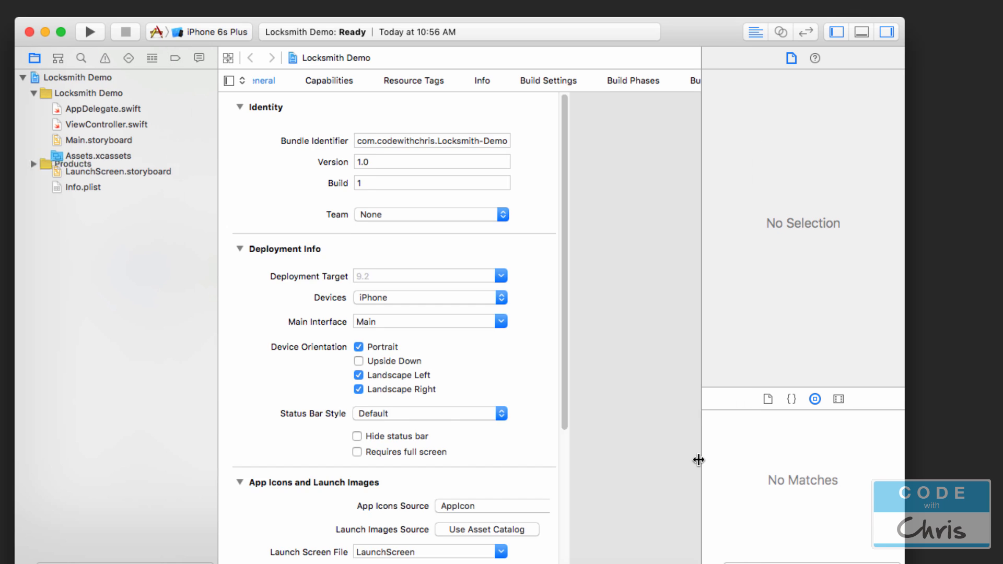
Return to the Locksmith README's CocoaPods installation instructions and bring up a Terminal window
{"action": "left_click", "coordinate": [106, 125]}
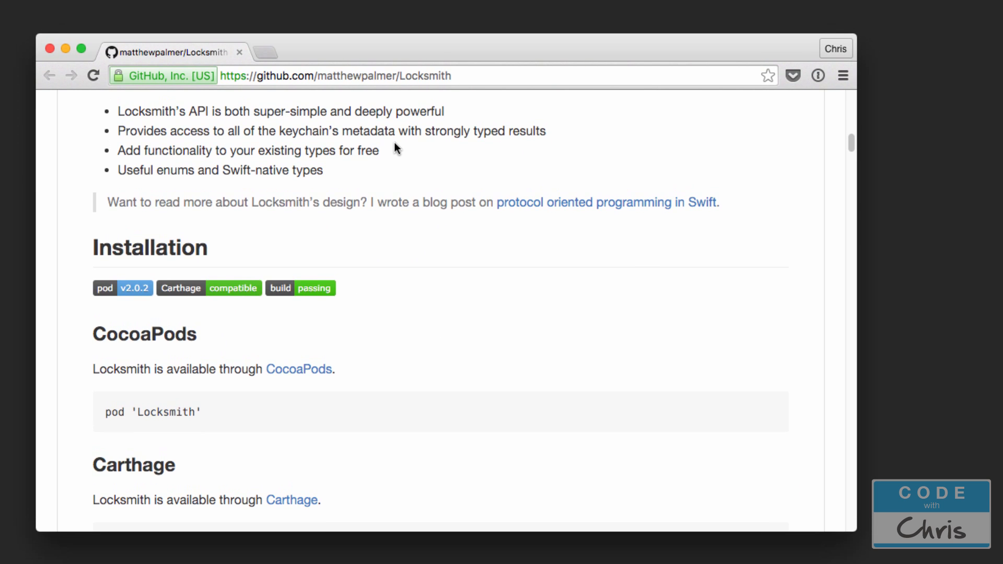
{"action": "type", "text": "sublime Text 2"}
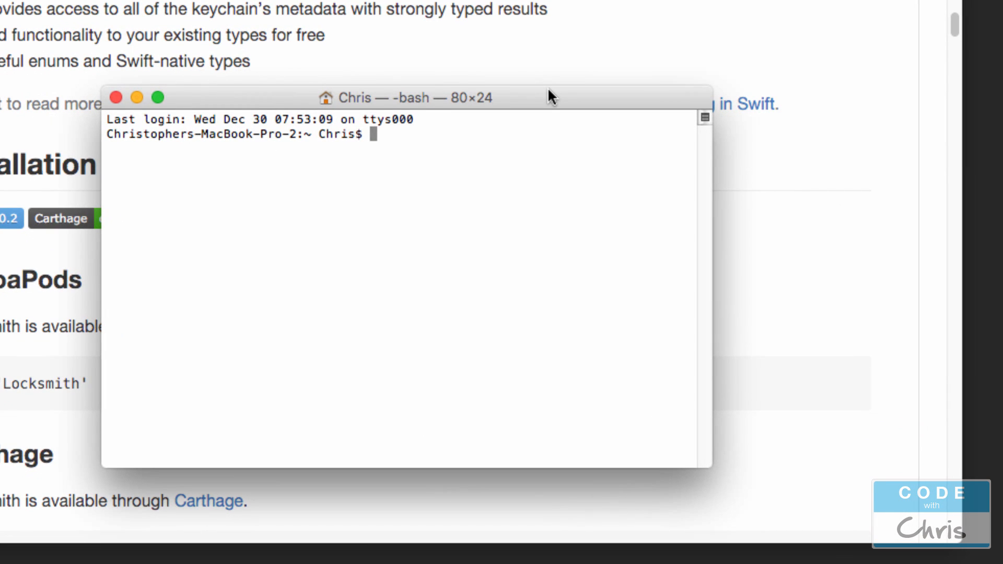
Use pwd, ls and cd to enter Desktop/Locksmith Demo, then run pod init
{"action": "type", "text": "pwd"}
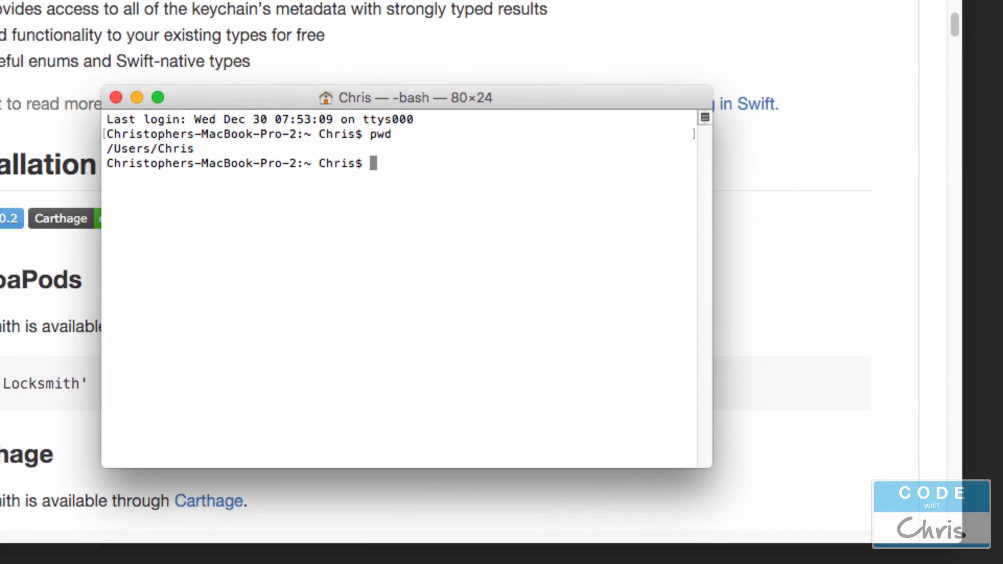
{"action": "type", "text": "ls"}
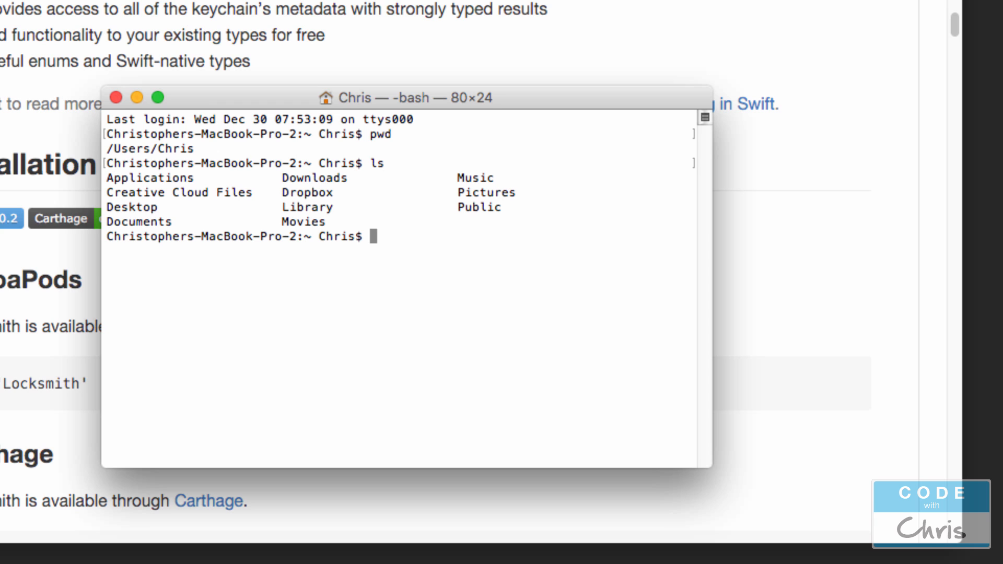
{"action": "type", "text": "c"}
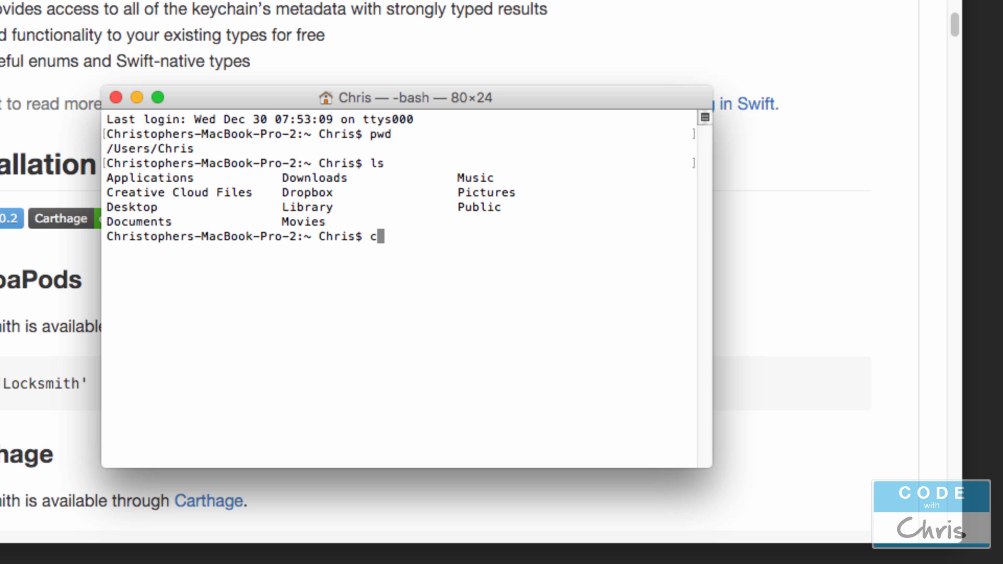
{"action": "type", "text": "d Desktop"}
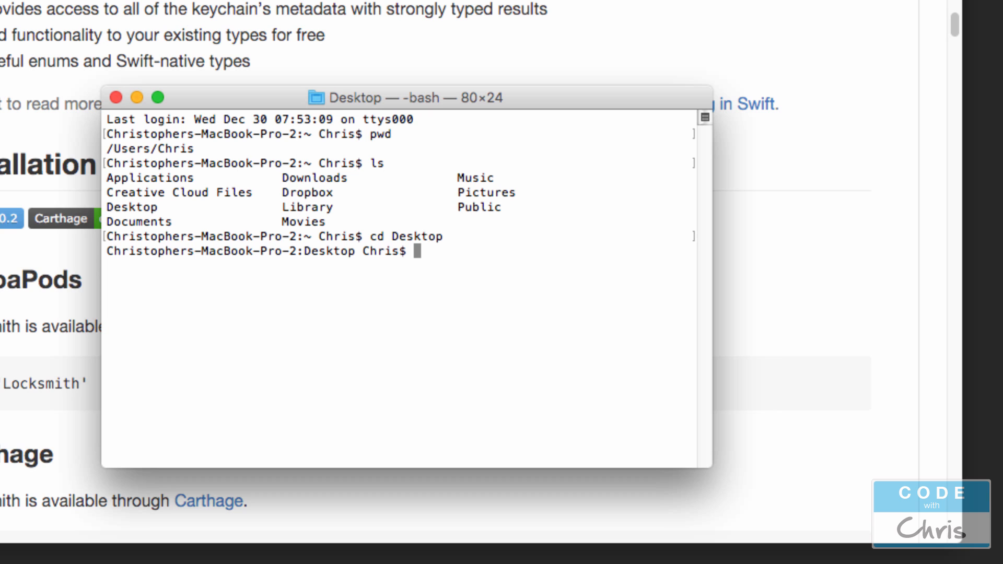
{"action": "type", "text": "ls"}
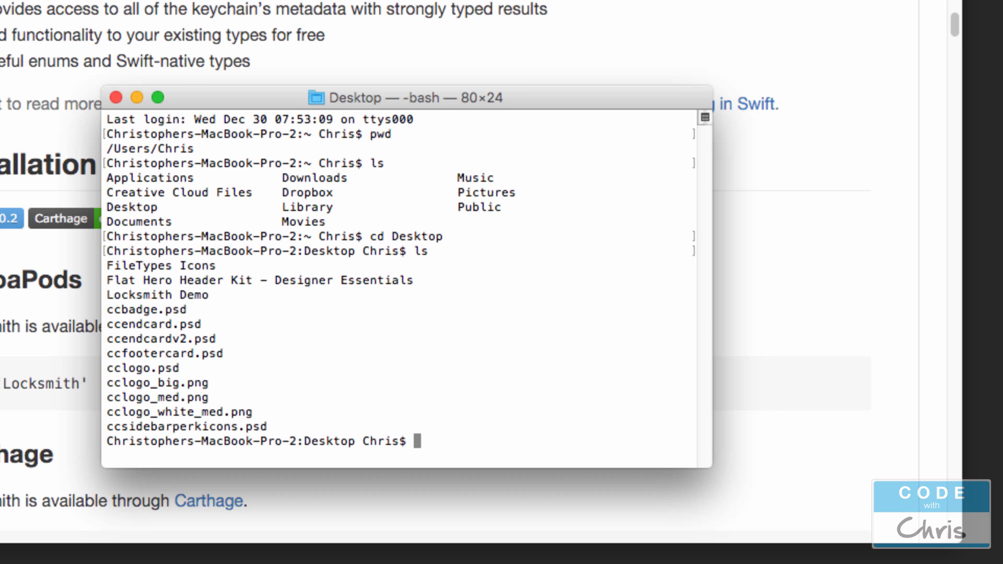
{"action": "type", "text": "cd Locksmith\\ Demo/"}
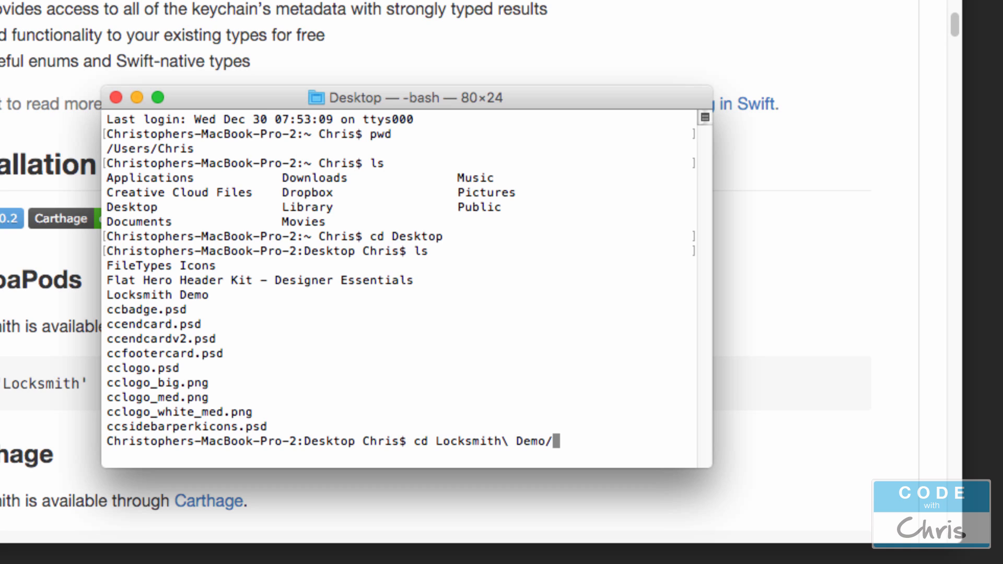
{"action": "key", "text": "Return"}
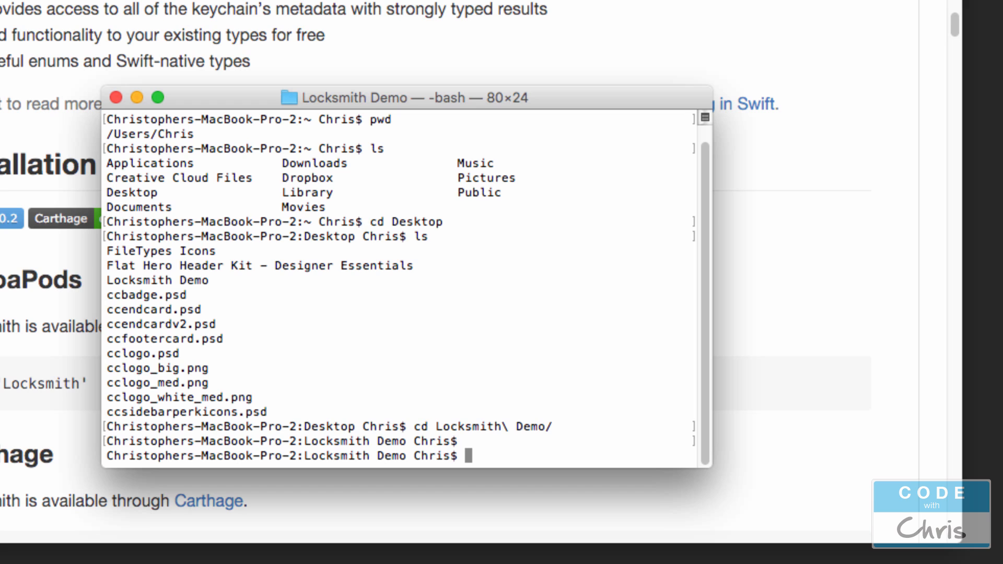
{"action": "type", "text": "pod"}
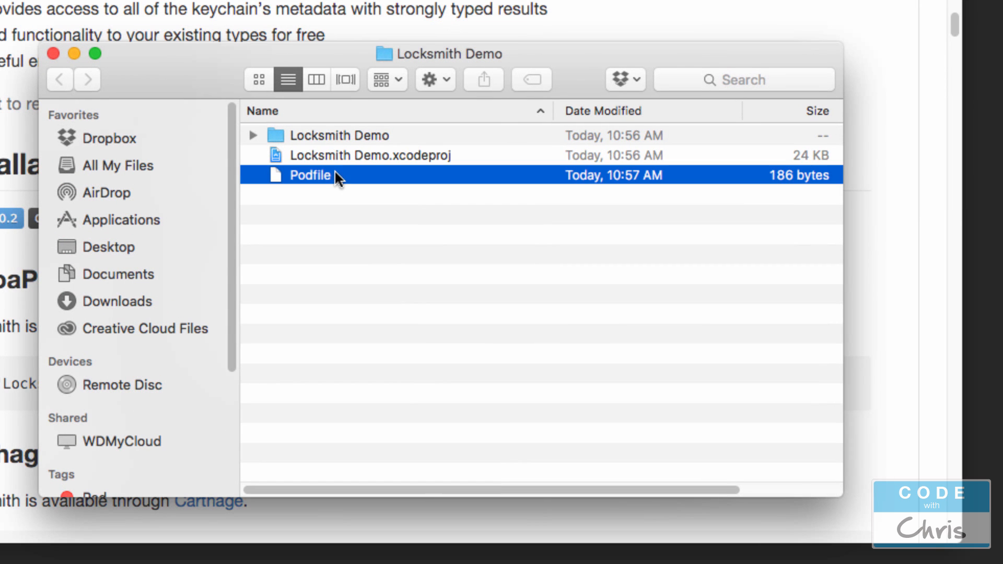
Open the Locksmith Demo Podfile in Sublime Text 2 from Finder's context menu
{"action": "right_click", "coordinate": [311, 175]}
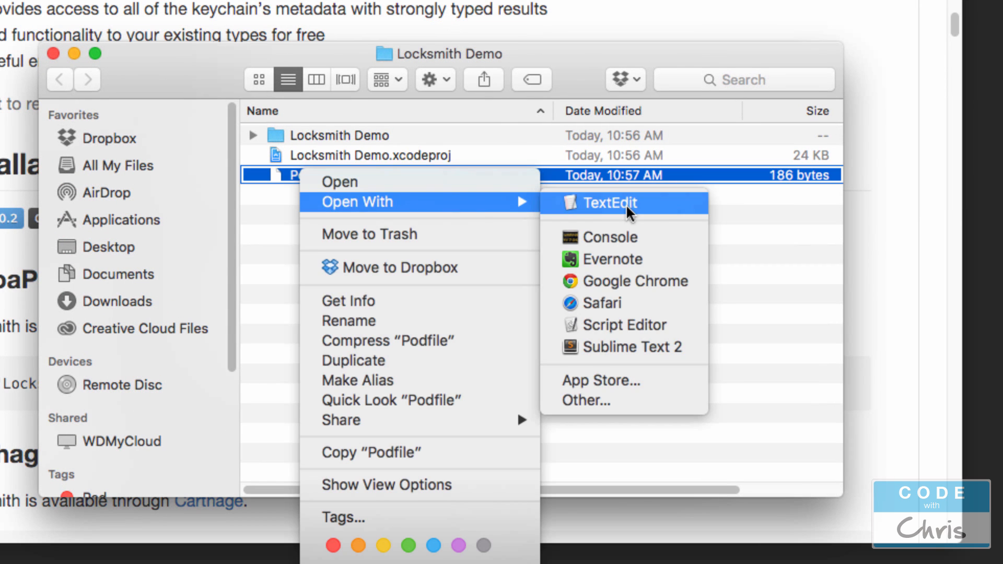
{"action": "mouse_move", "coordinate": [618, 347]}
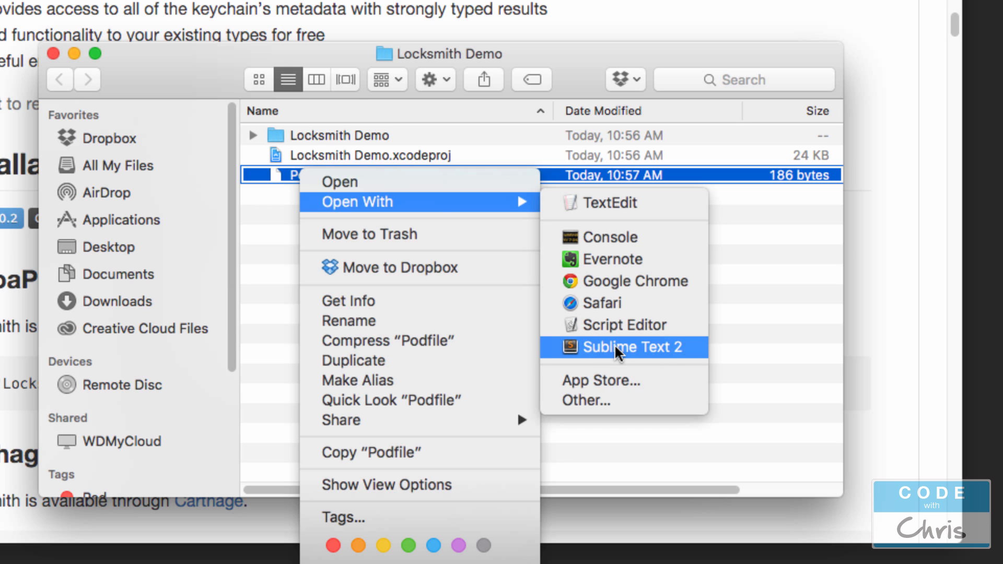
{"action": "left_click", "coordinate": [621, 347]}
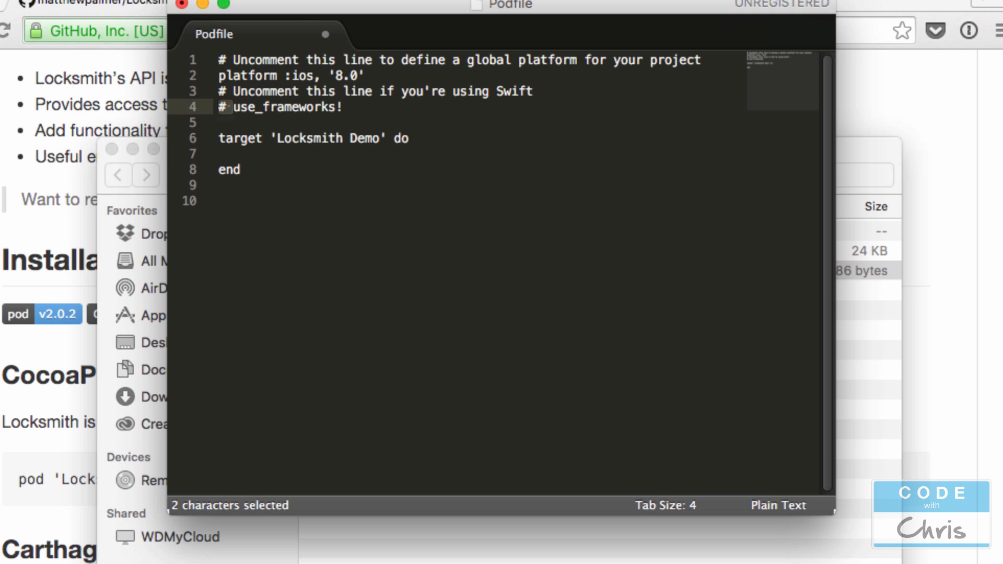
Uncomment use_frameworks!, add pod 'Locksmith' to the target, and close the saved Podfile
{"action": "key", "text": "Backspace"}
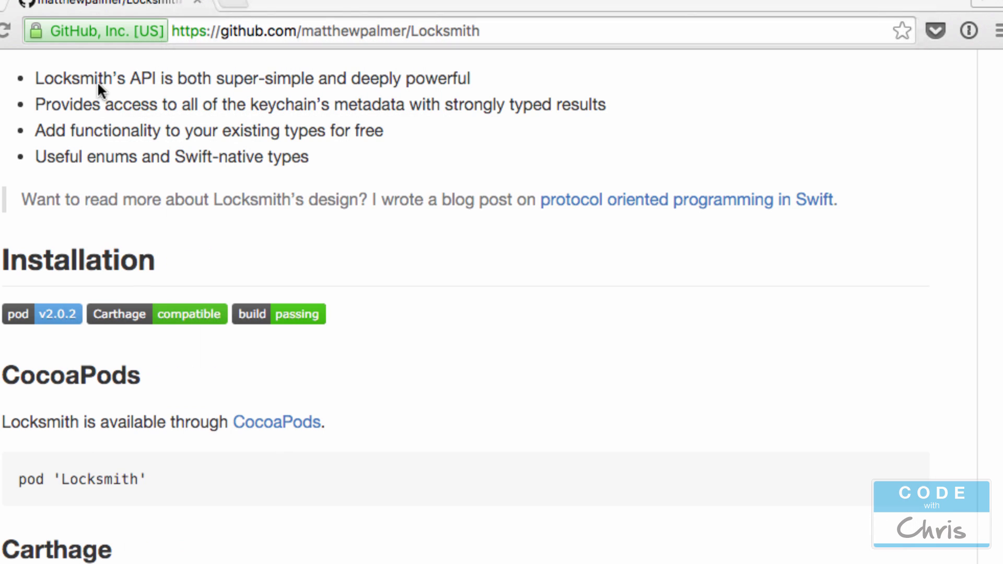
{"action": "scroll", "scroll_direction": "down", "scroll_amount": 3}
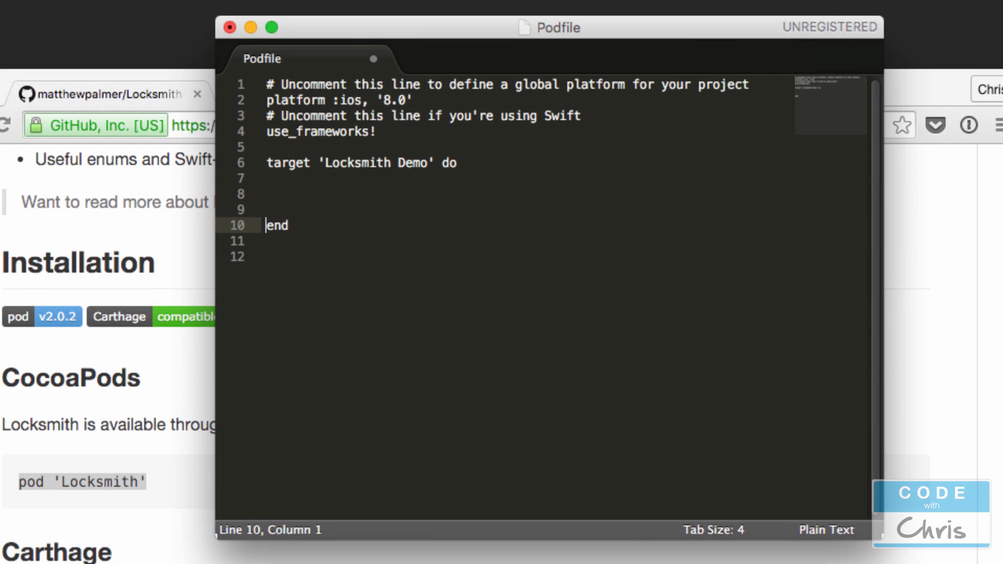
{"action": "type", "text": "pod 'Locksmith'"}
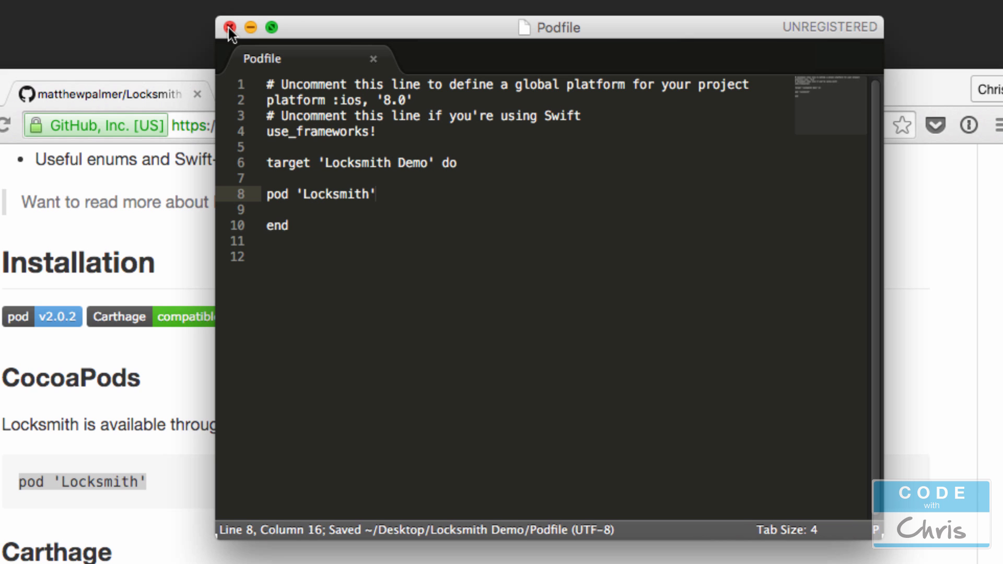
{"action": "left_click", "coordinate": [228, 27]}
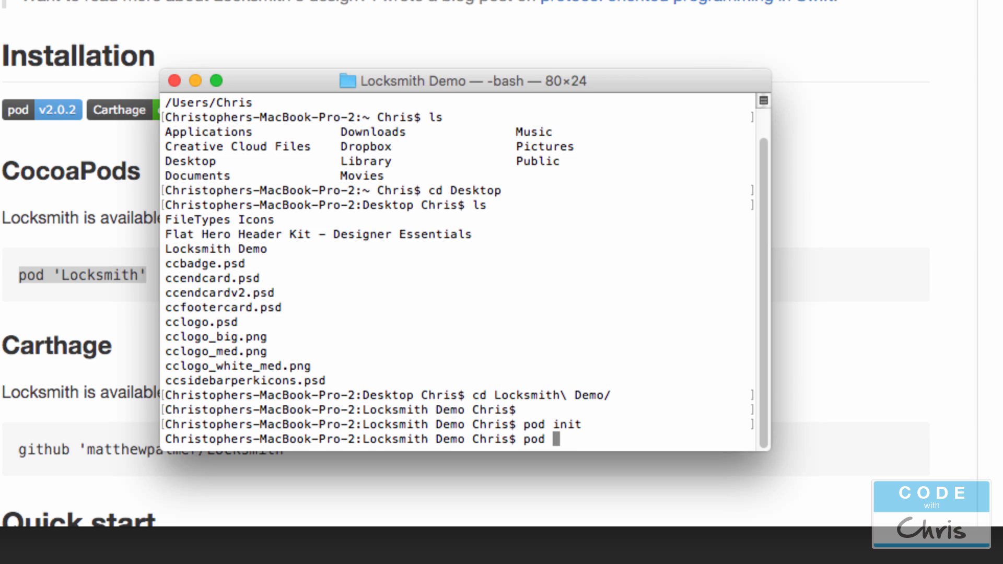
Run pod install in the Locksmith Demo folder
{"action": "type", "text": "install"}
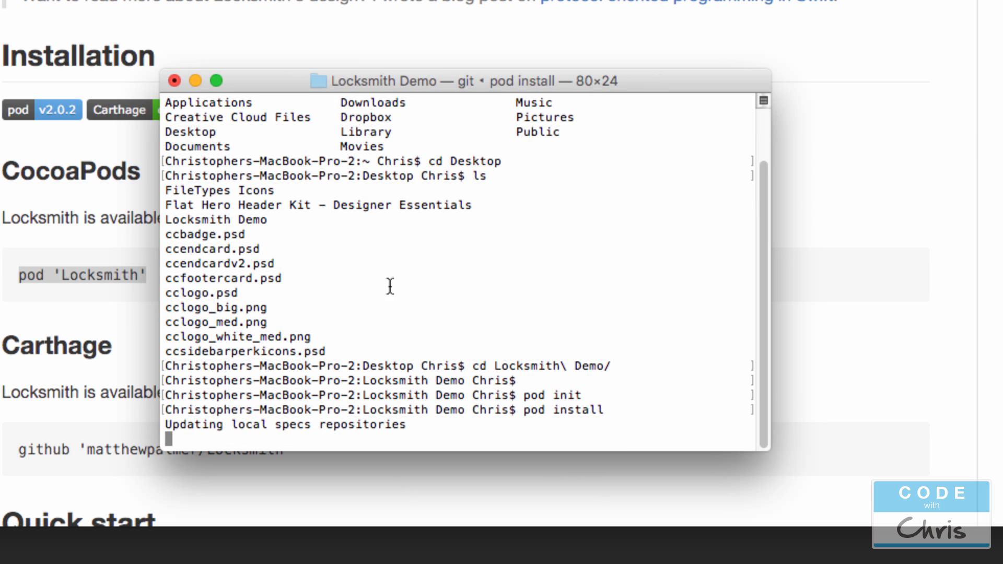
{"action": "mouse_move", "coordinate": [342, 342]}
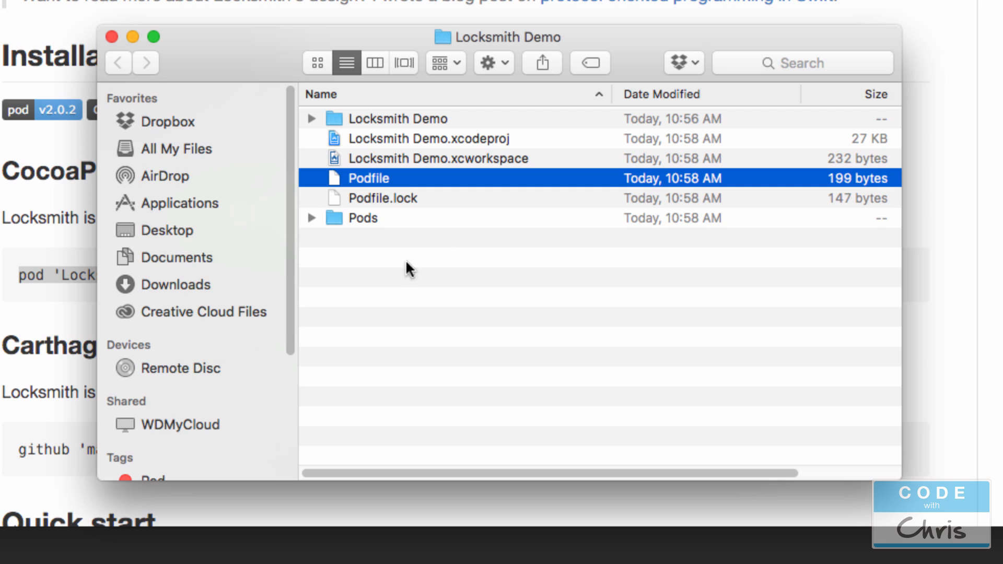
Select and open Locksmith Demo.xcworkspace from the Locksmith Demo folder
{"action": "left_click", "coordinate": [438, 157]}
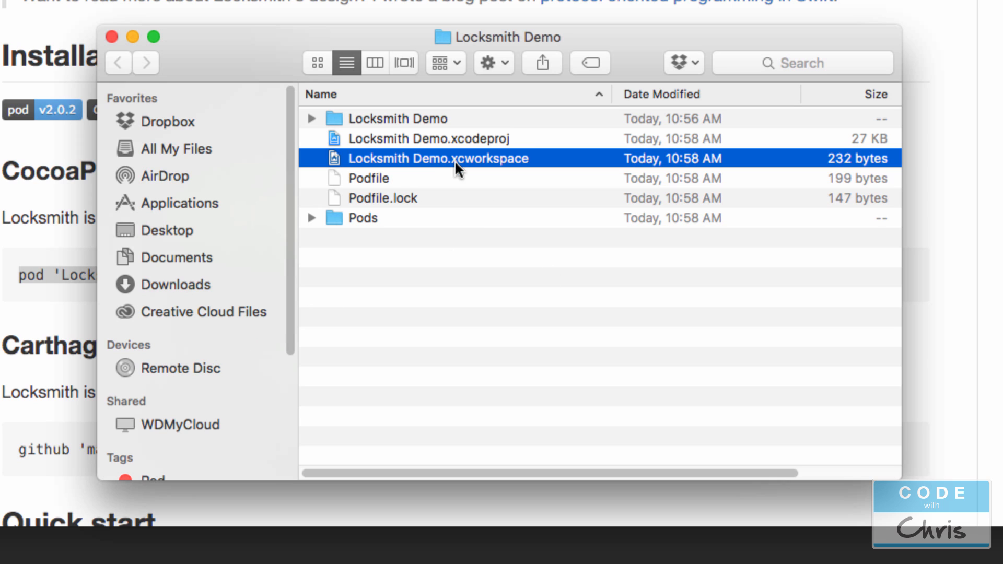
{"action": "mouse_move", "coordinate": [464, 176]}
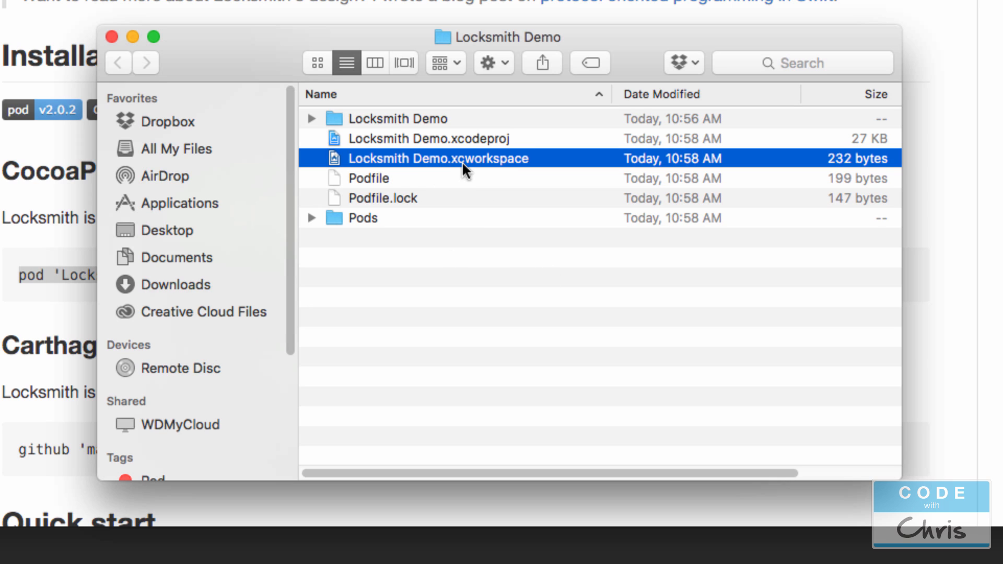
{"action": "double_click", "coordinate": [438, 158]}
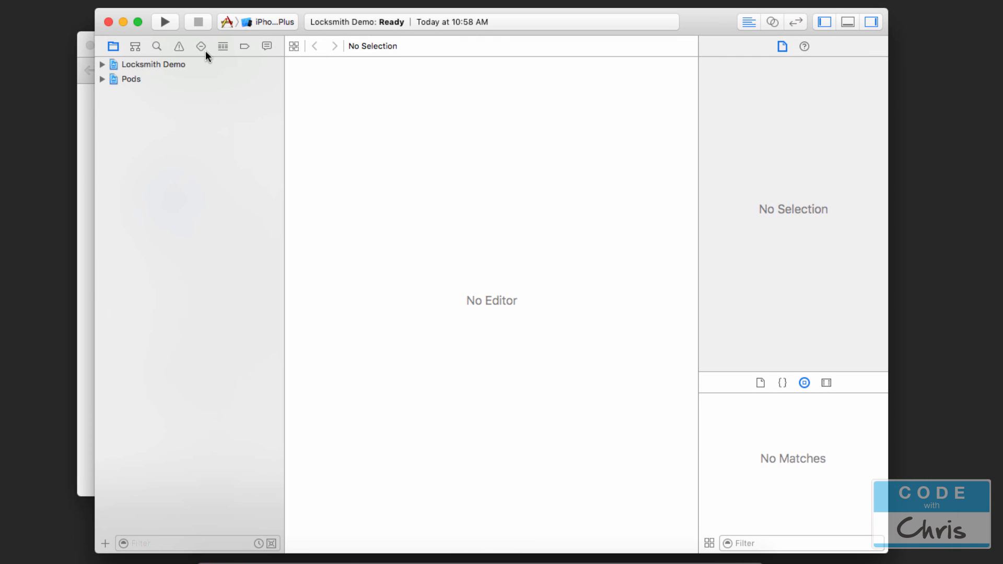
Build the workspace with Cmd+B and expand the Locksmith Demo project and source group
{"action": "key", "text": "cmd+b"}
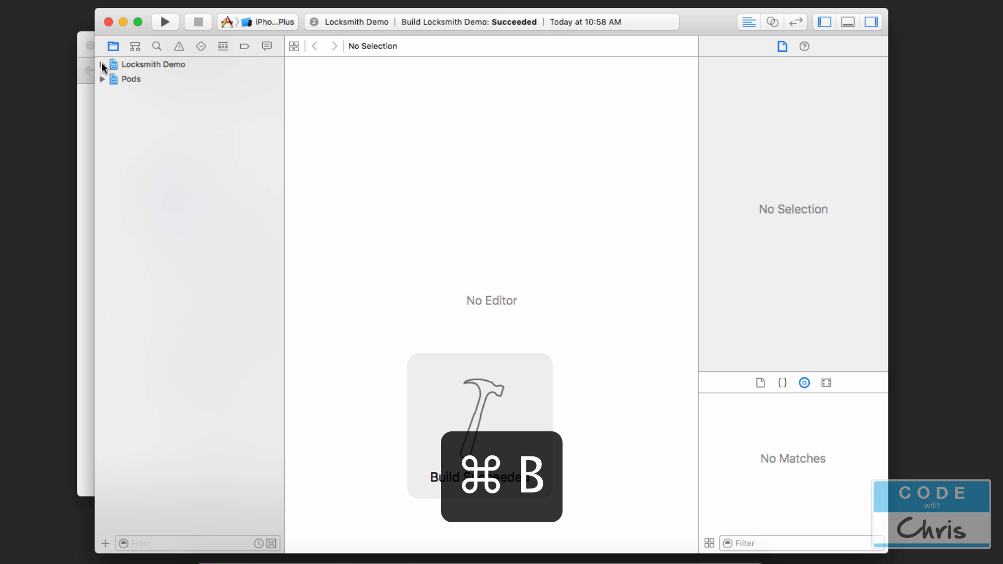
{"action": "left_click", "coordinate": [102, 64]}
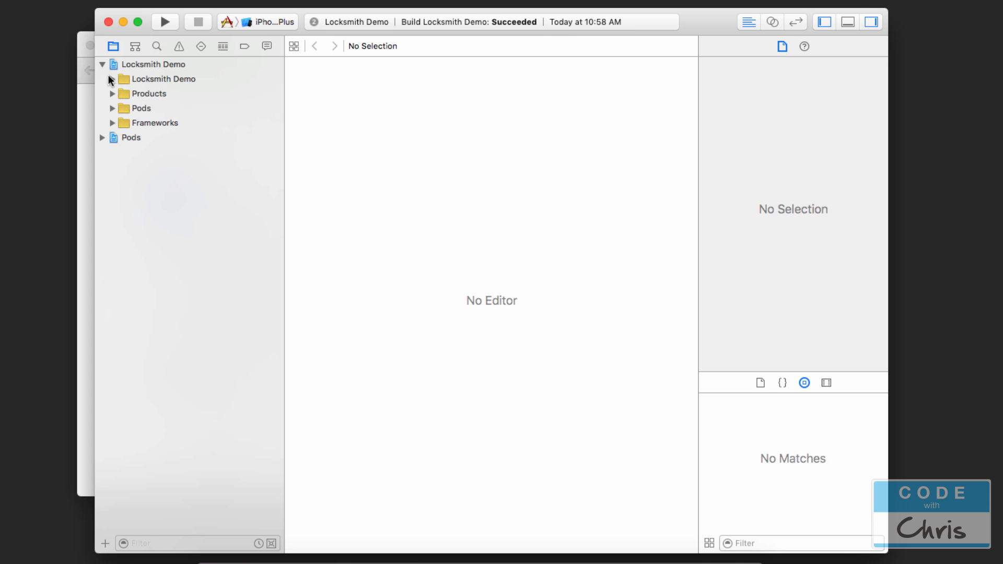
{"action": "left_click", "coordinate": [149, 131]}
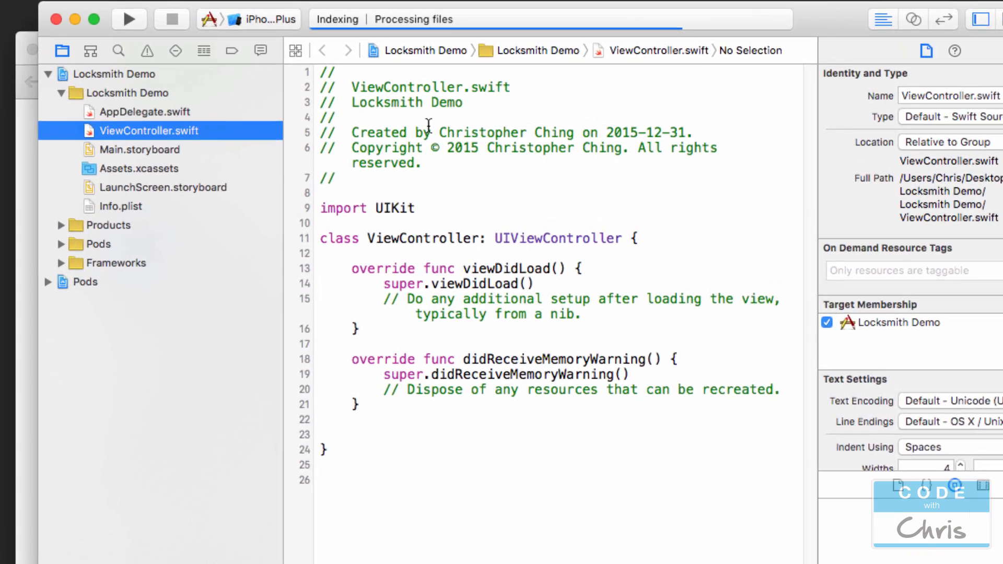
Import Locksmith and add the '// Saving some data into keychain' comment in viewDidLoad
{"action": "type", "text": "import Locksmith"}
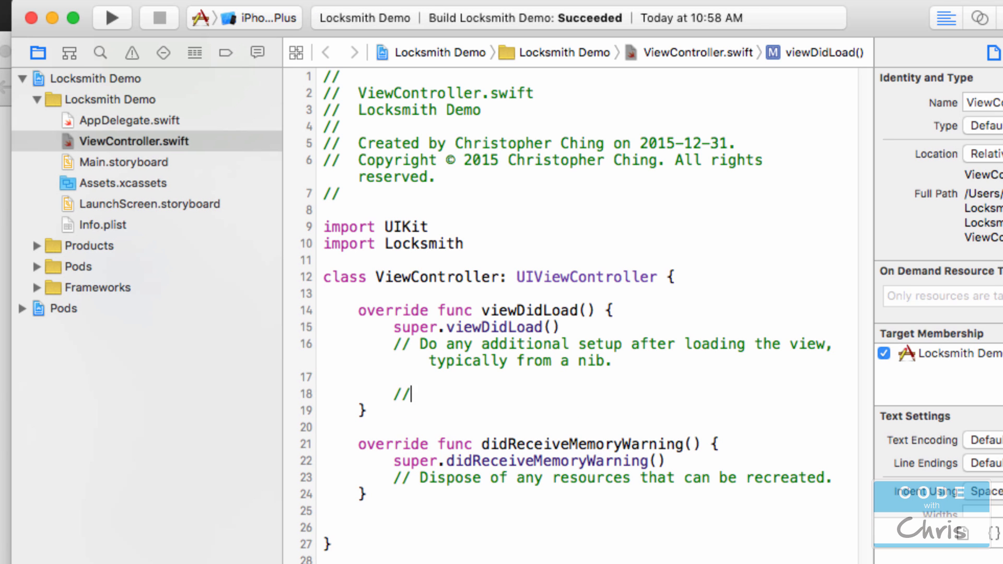
{"action": "type", "text": "Saving"}
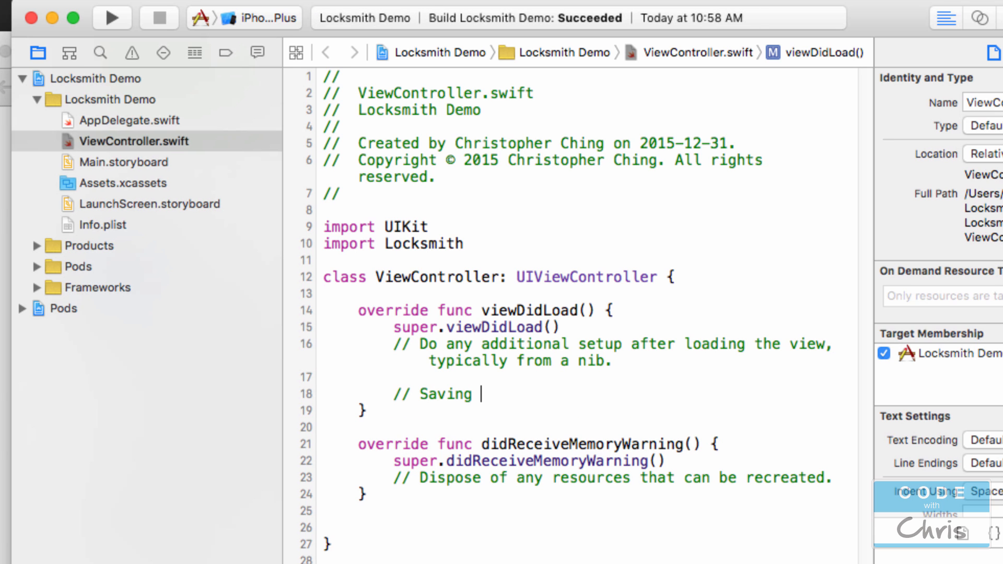
{"action": "type", "text": "some data into k"}
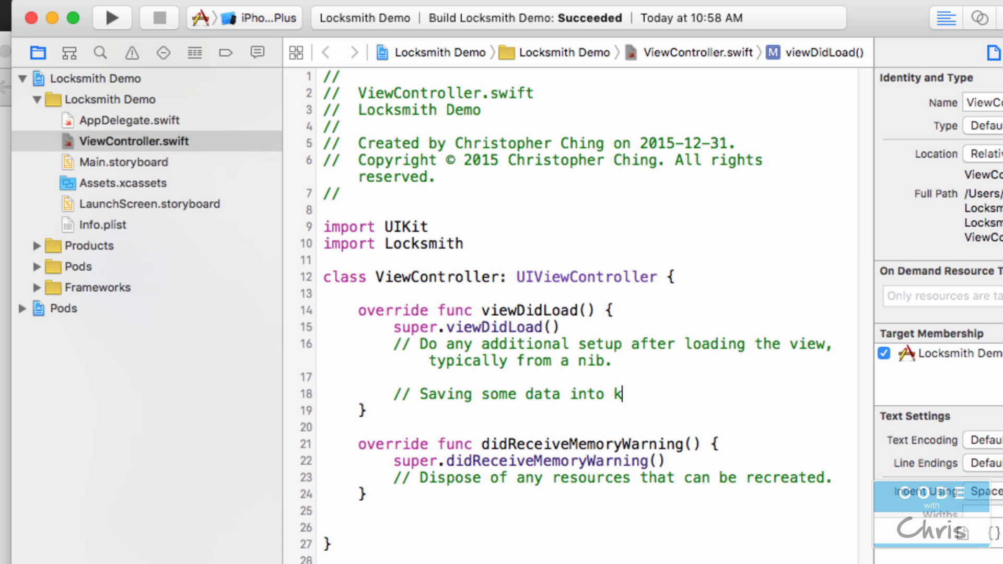
{"action": "type", "text": "eychain"}
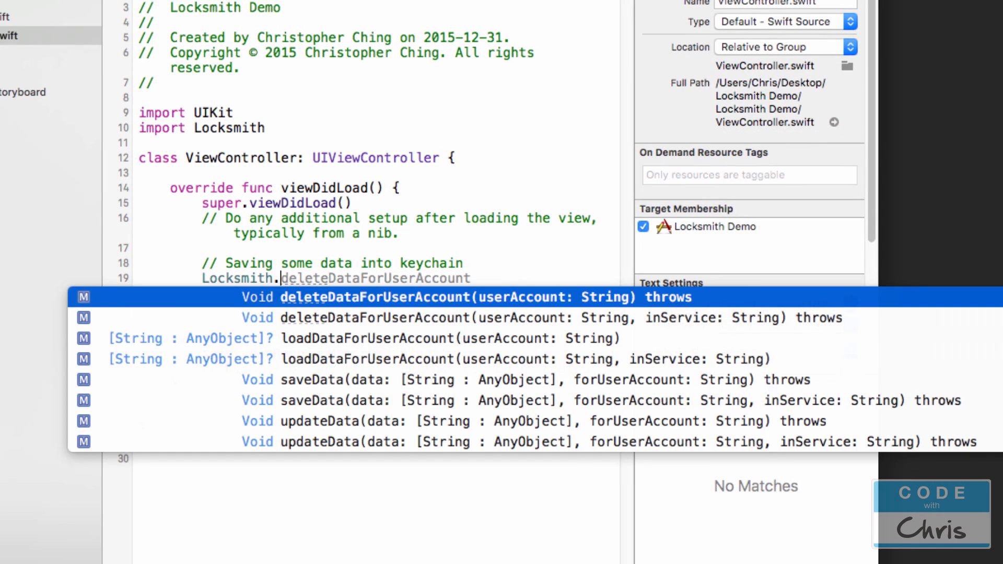
{"action": "type", "text": "saveData"}
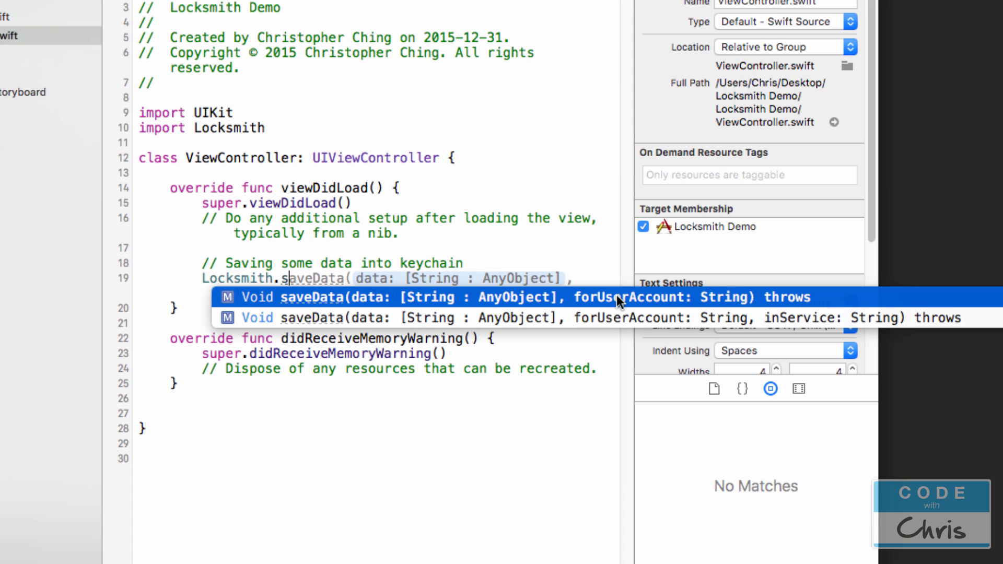
{"action": "mouse_move", "coordinate": [371, 301]}
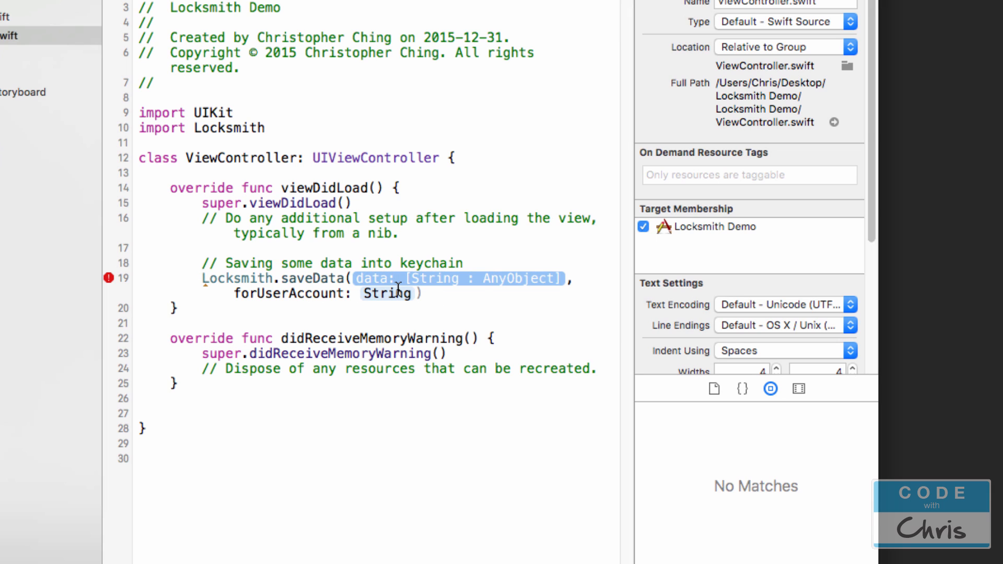
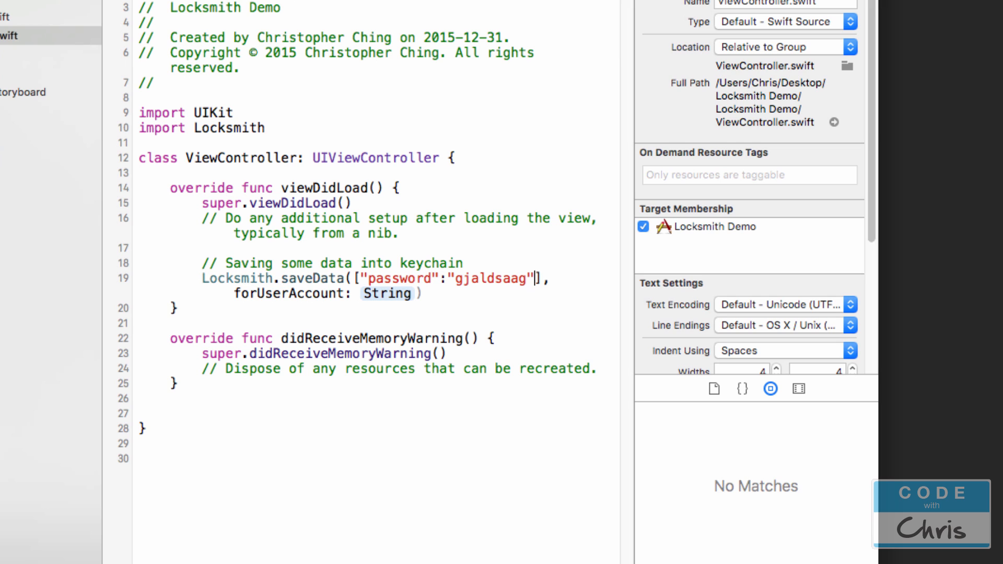
Set the user account to "LocksmithDemo" and start a do block above the call
{"action": "double_click", "coordinate": [387, 293]}
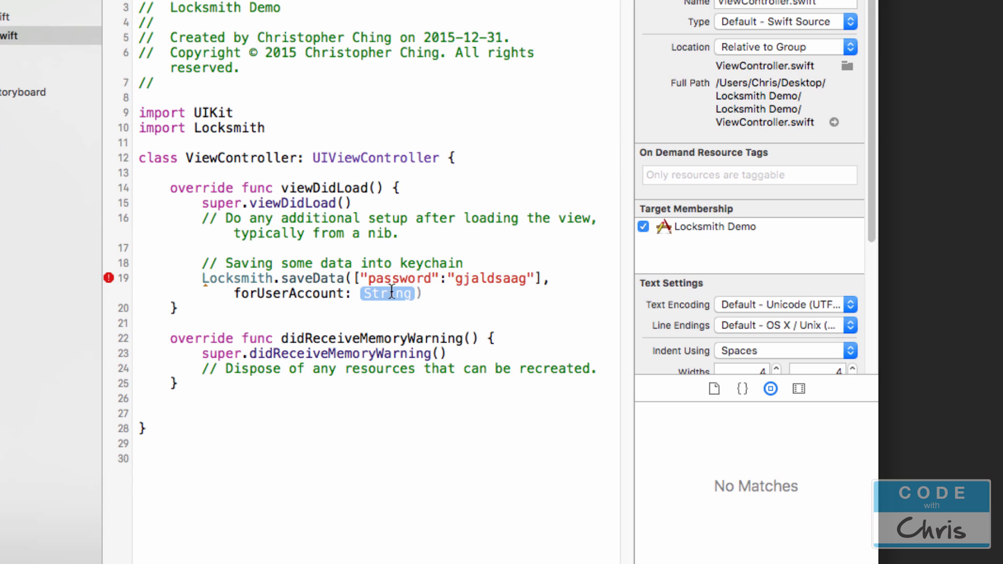
{"action": "type", "text": "\""}
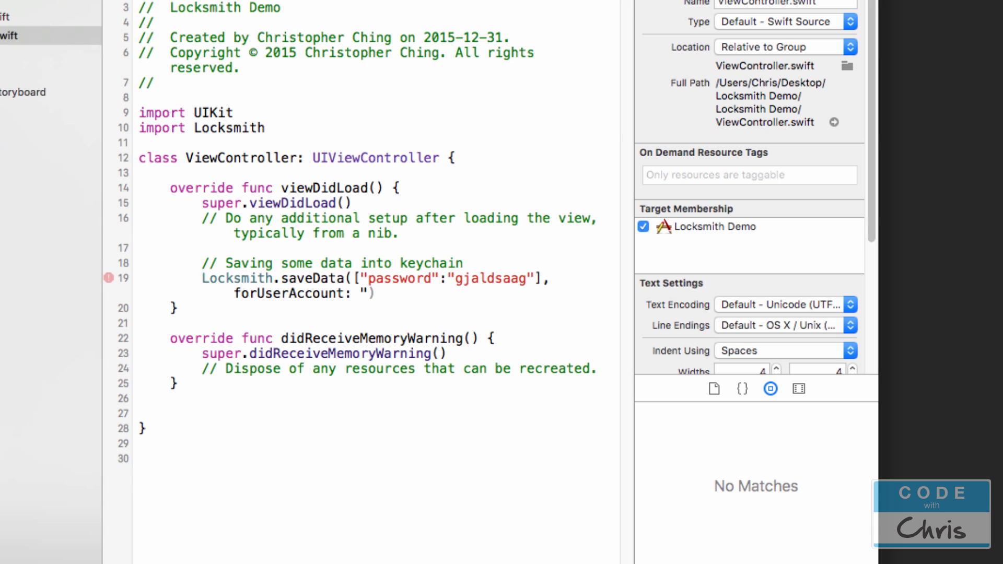
{"action": "type", "text": "Locksmith"}
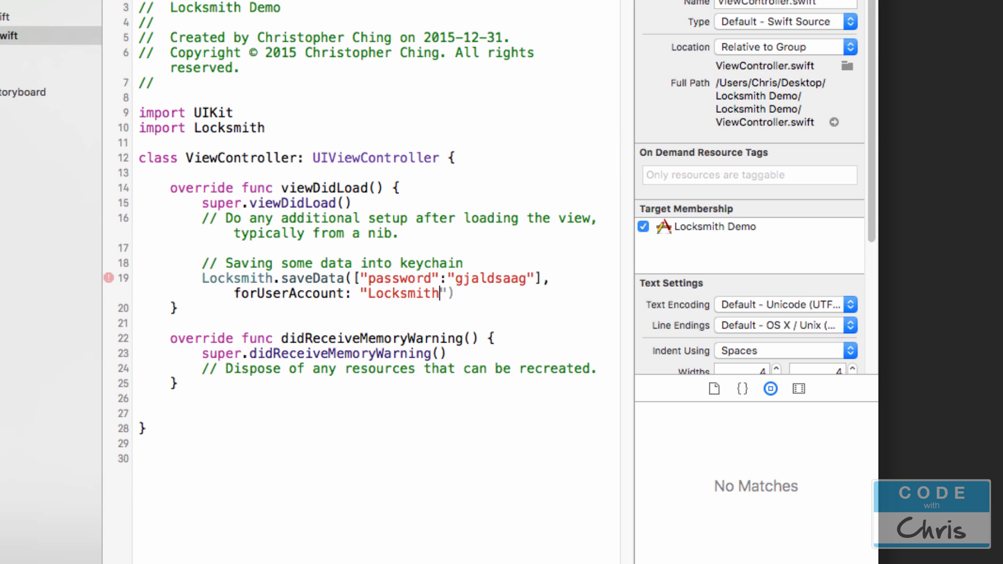
{"action": "type", "text": "Demo\")"}
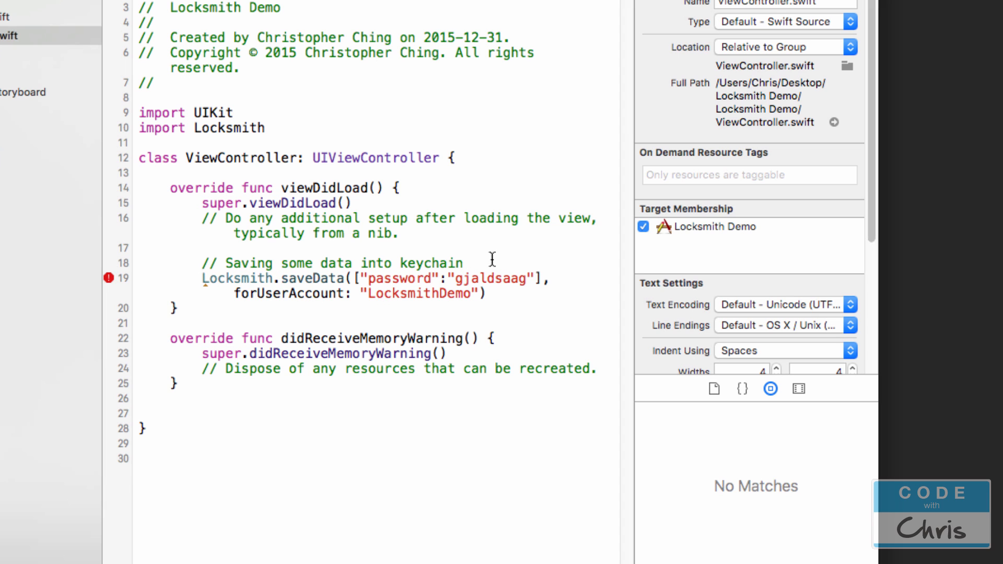
{"action": "type", "text": "do"}
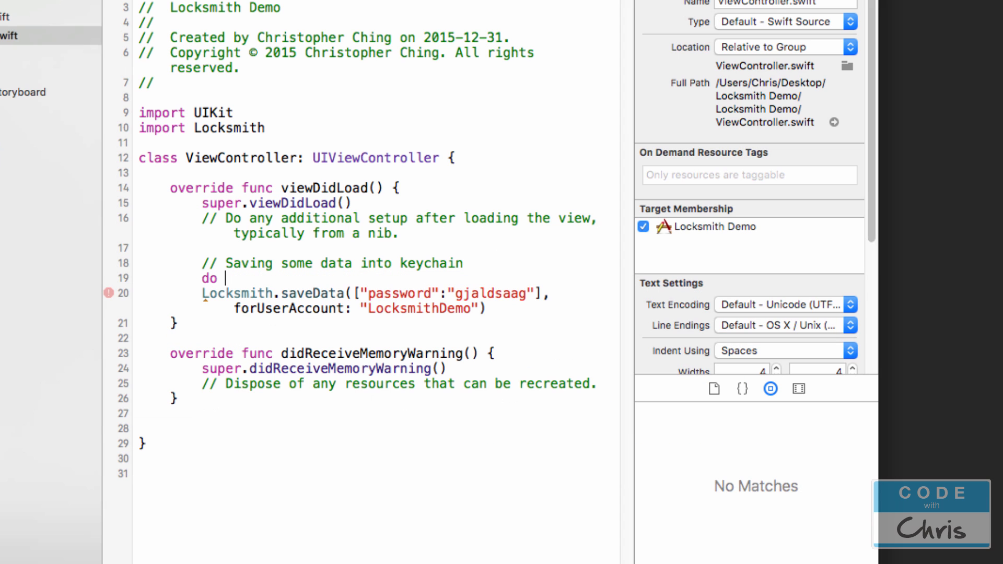
{"action": "type", "text": "{"}
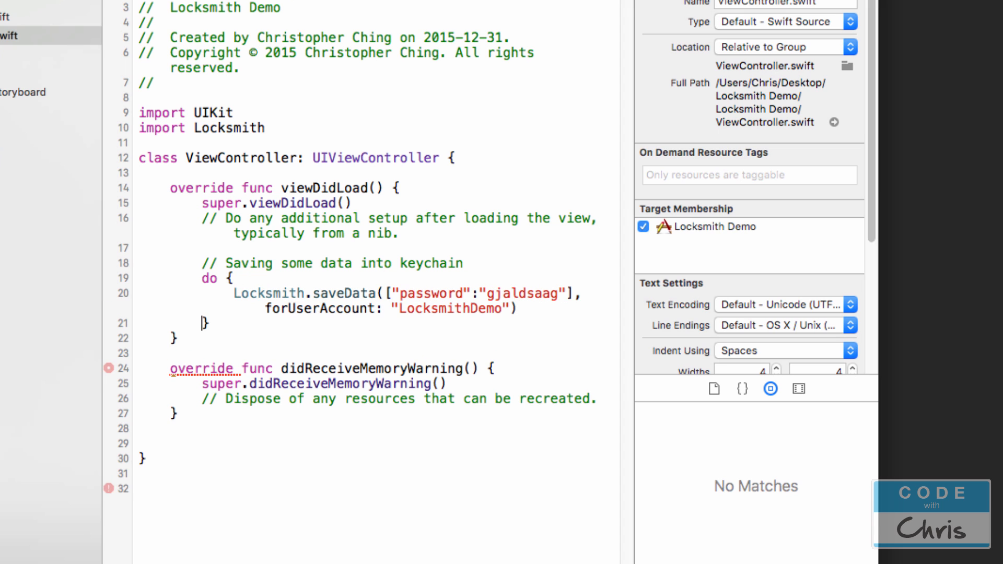
Add a catch block and prefix the saveData call with try
{"action": "type", "text": "catch"}
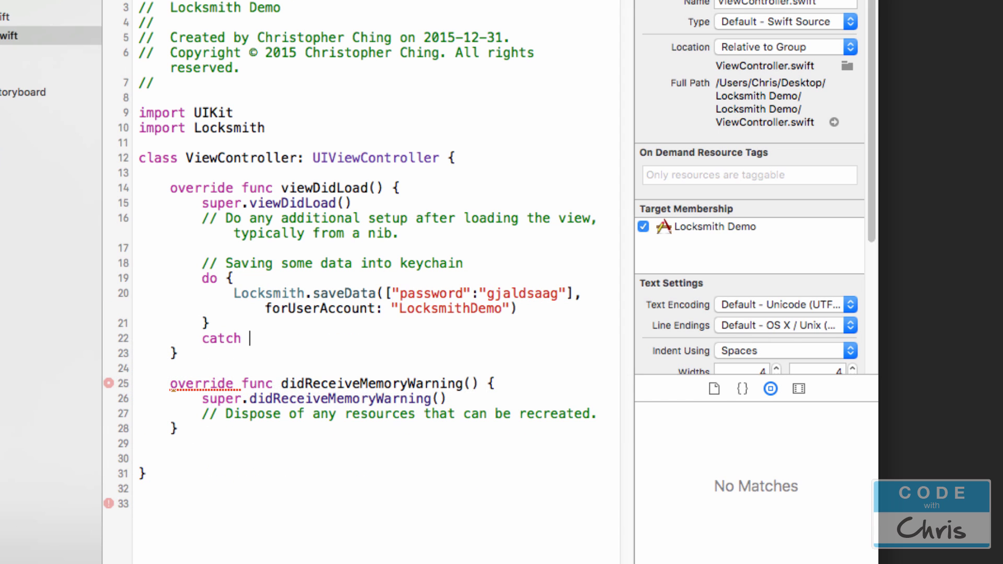
{"action": "type", "text": "{"}
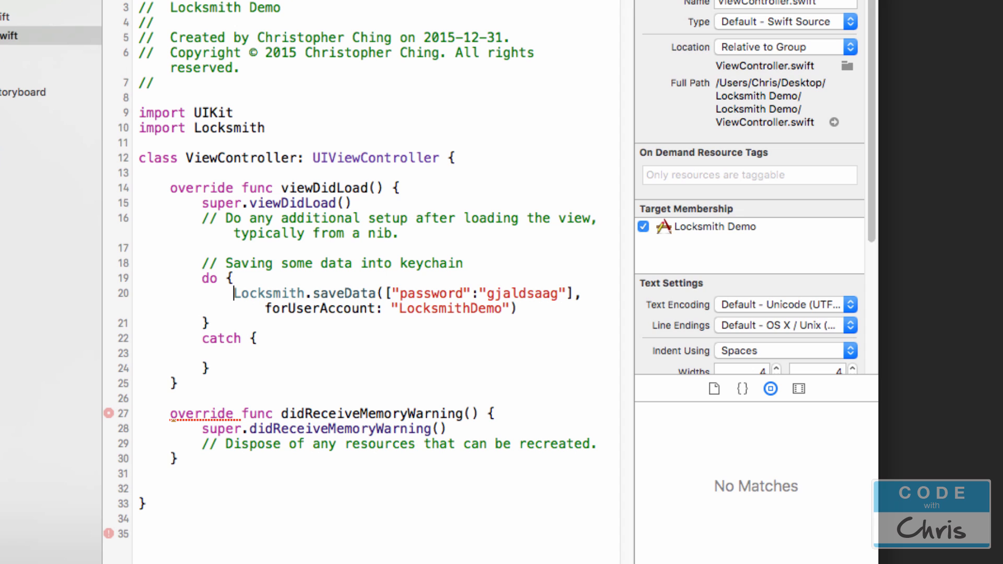
{"action": "type", "text": "try"}
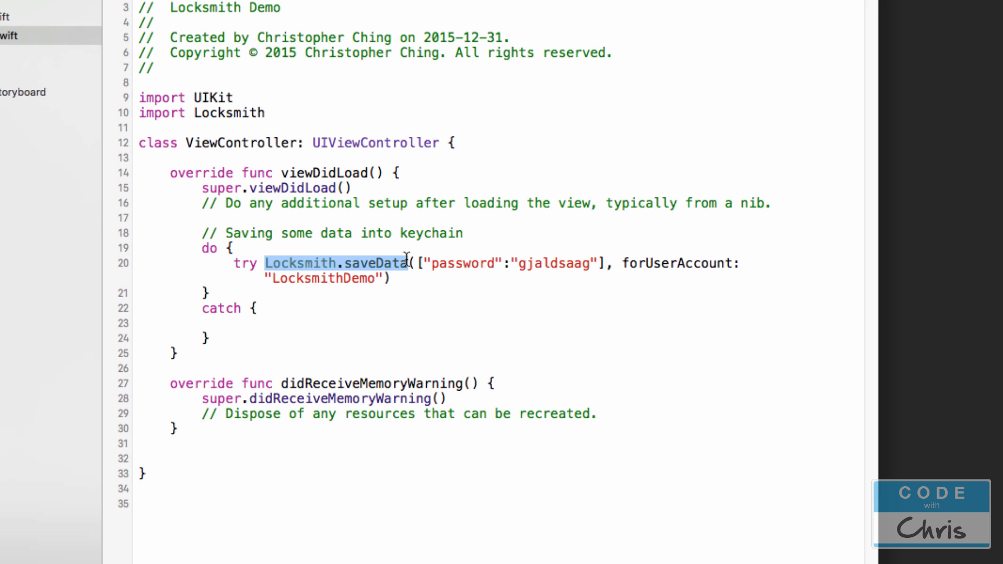
{"action": "left_click_drag", "start_coordinate": [414, 263], "coordinate": [400, 278]}
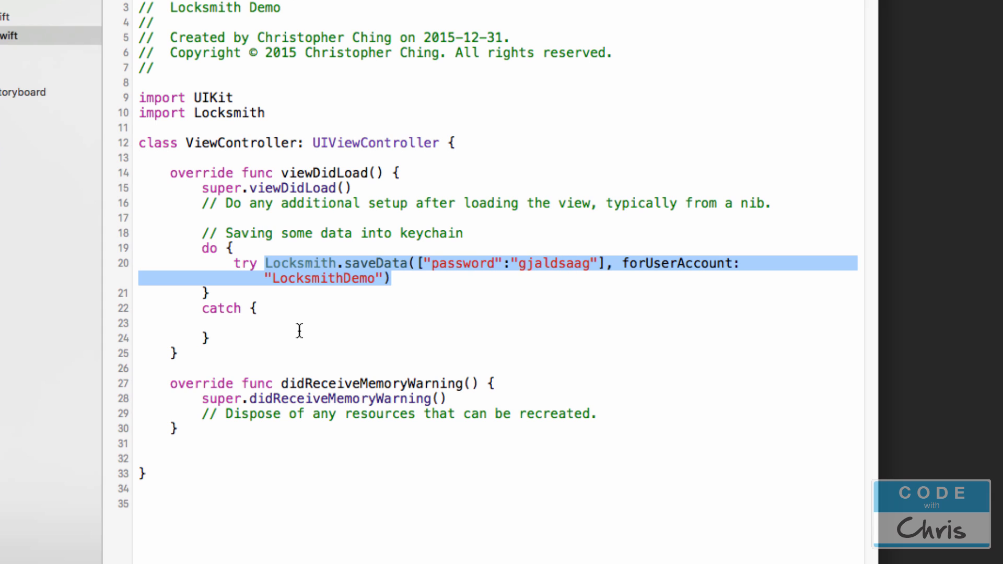
Comment the catch block with '// Could not save the data into keychain'
{"action": "type", "text": "//"}
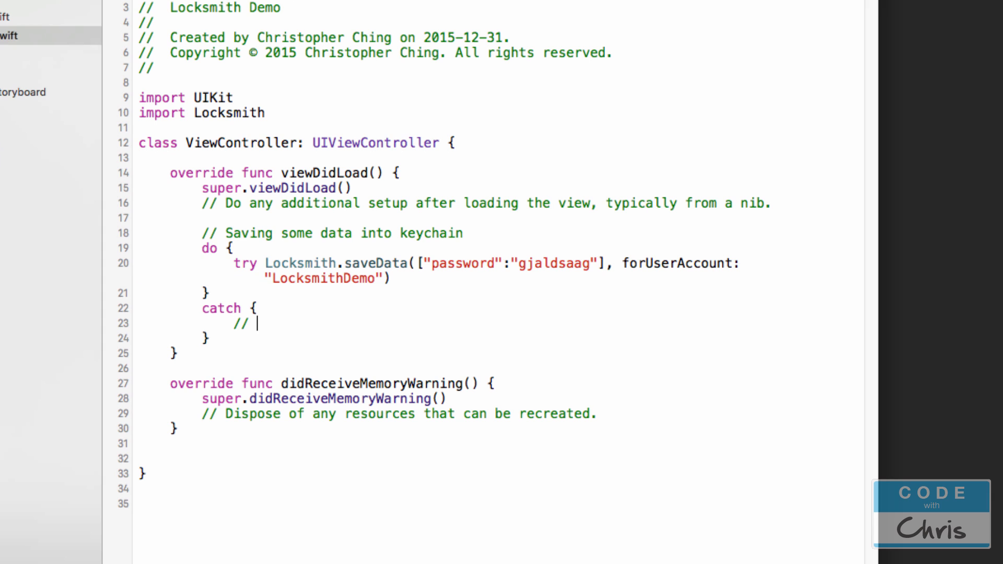
{"action": "type", "text": "Could not save"}
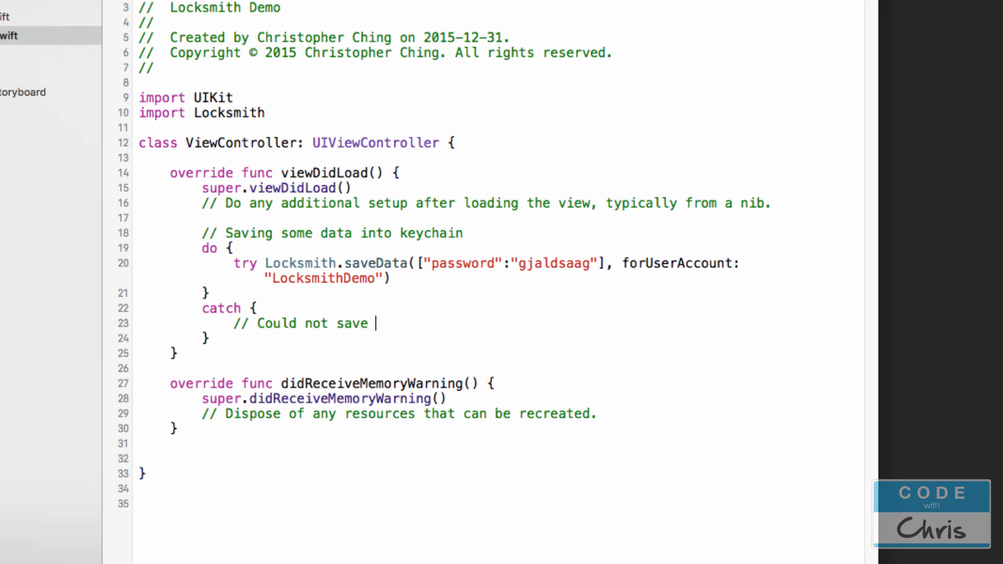
{"action": "type", "text": "the data into ke"}
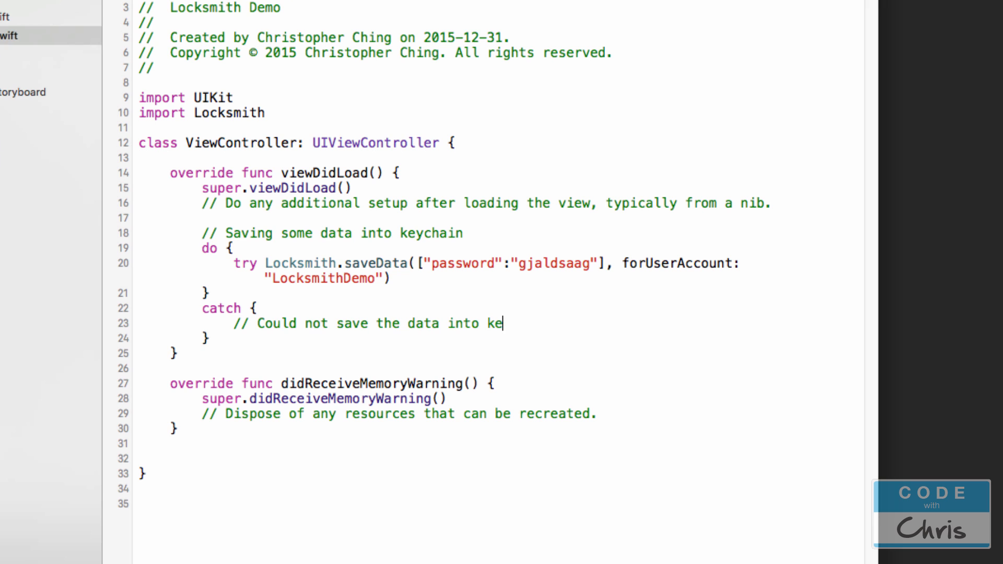
{"action": "type", "text": "ychain"}
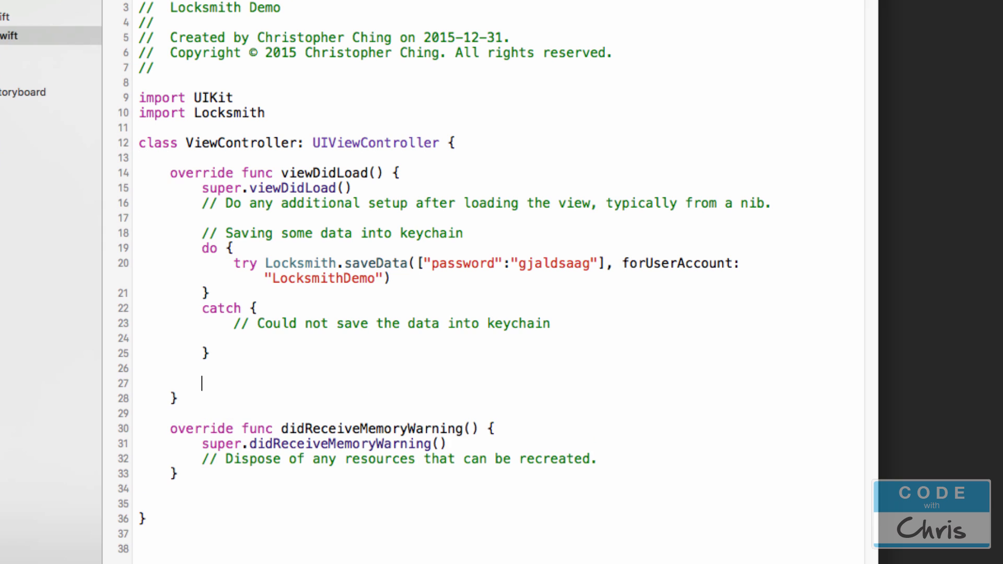
Add '// Retrieve the data from keychain' and let dictionary = Locksmith.loadDataForUserAccount("LocksmithDemo")
{"action": "type", "text": "// Retri"}
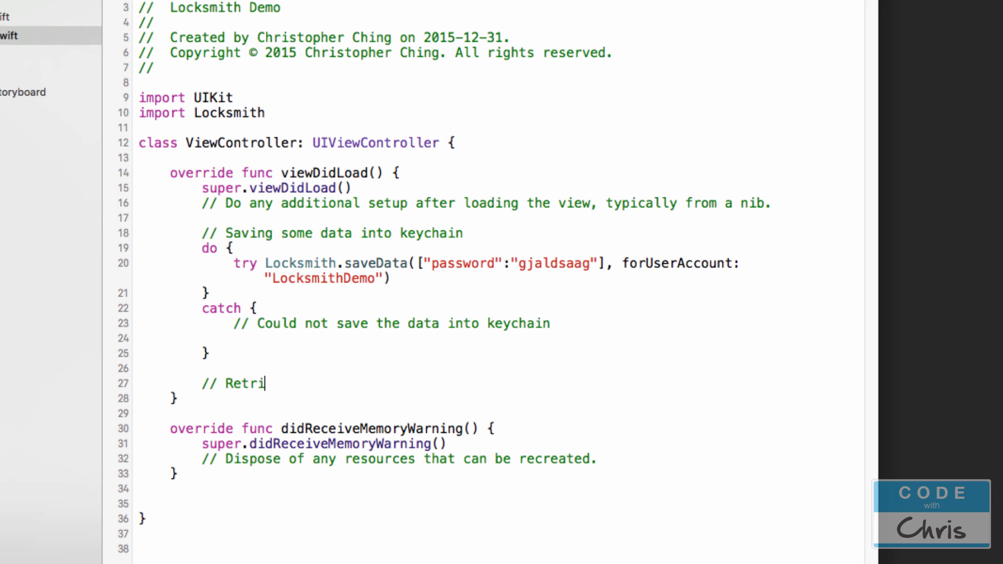
{"action": "type", "text": "eve the data from keychai"}
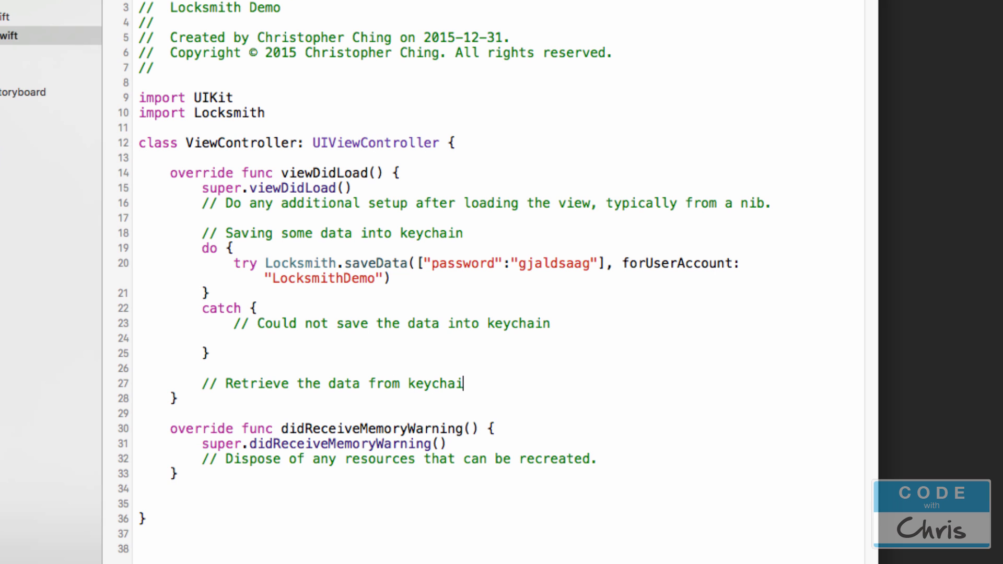
{"action": "type", "text": "let diction"}
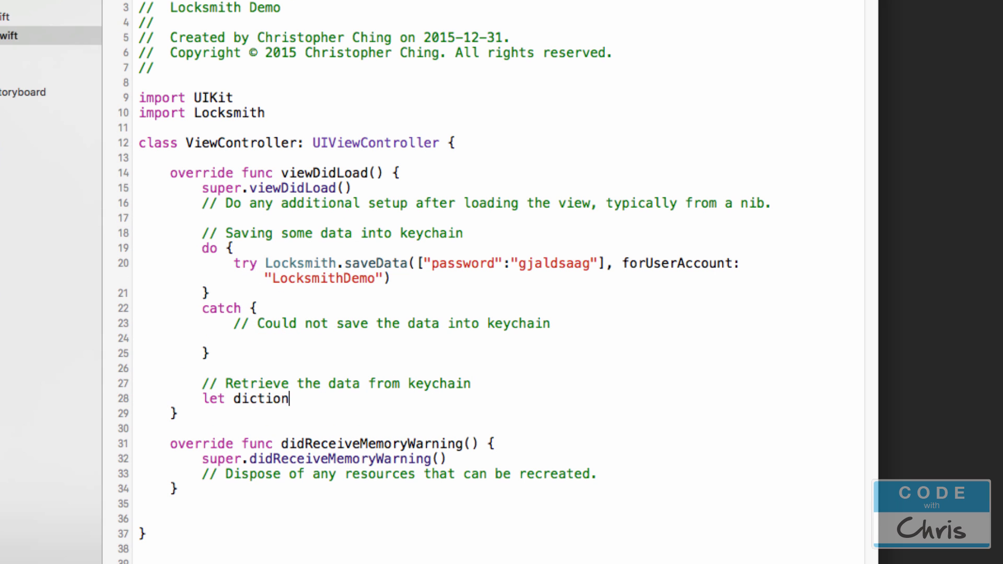
{"action": "type", "text": "ary = Locksmith.loadDataForUserAccount(\""}
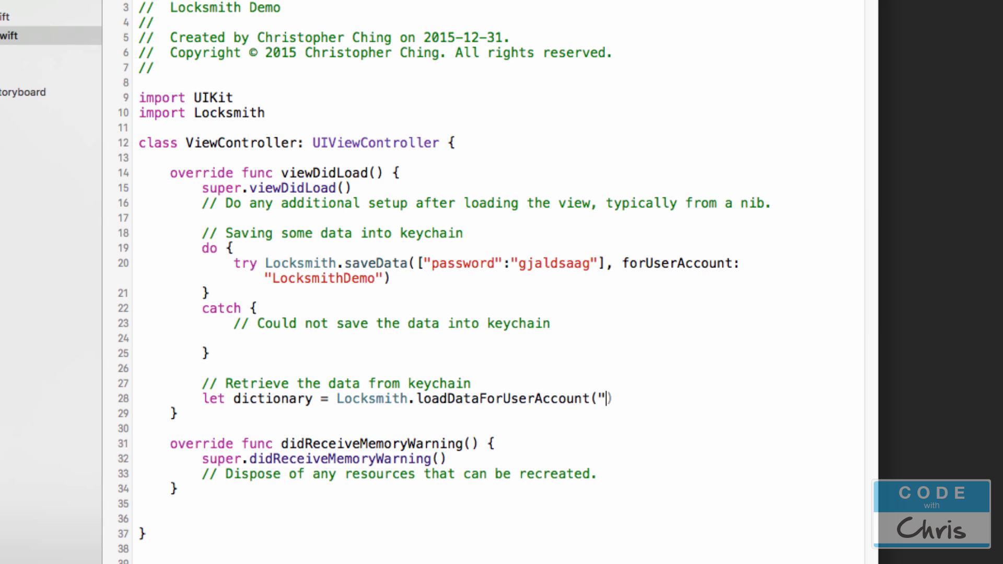
{"action": "type", "text": "LocksmithDemo\")"}
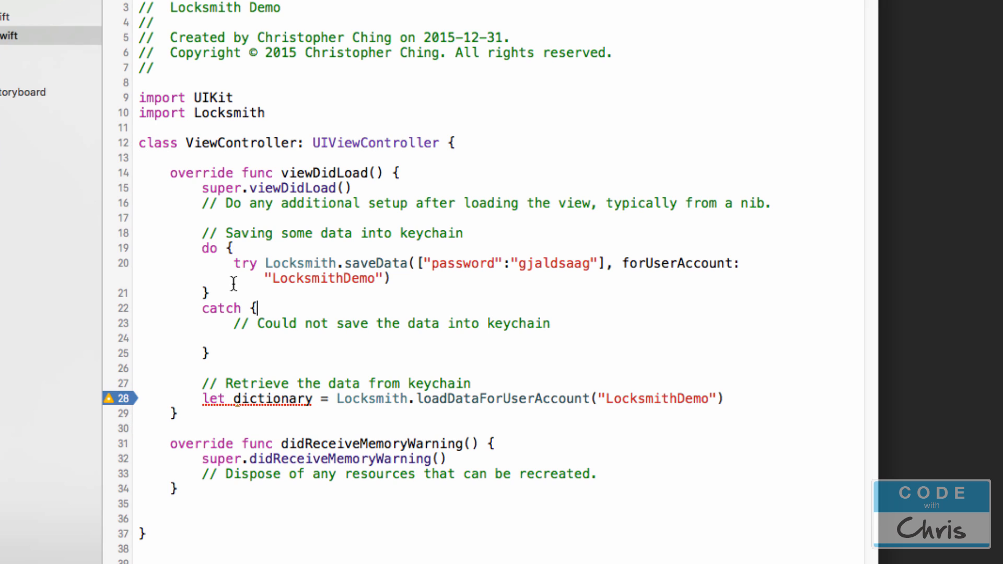
{"action": "mouse_move", "coordinate": [123, 258]}
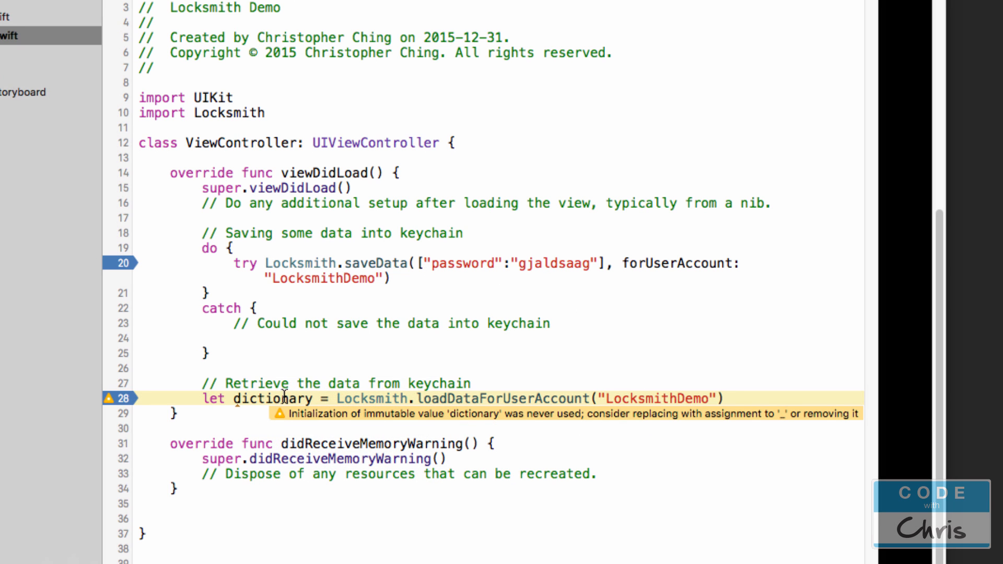
Add breakpoints on the save and load lines and run the app under the debugger
{"action": "double_click", "coordinate": [272, 399]}
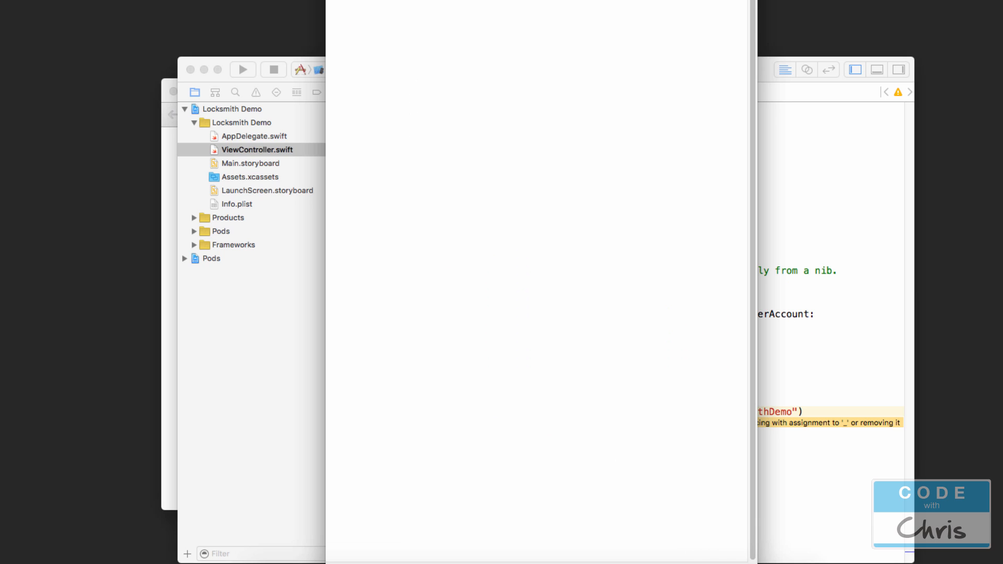
{"action": "left_click", "coordinate": [242, 69]}
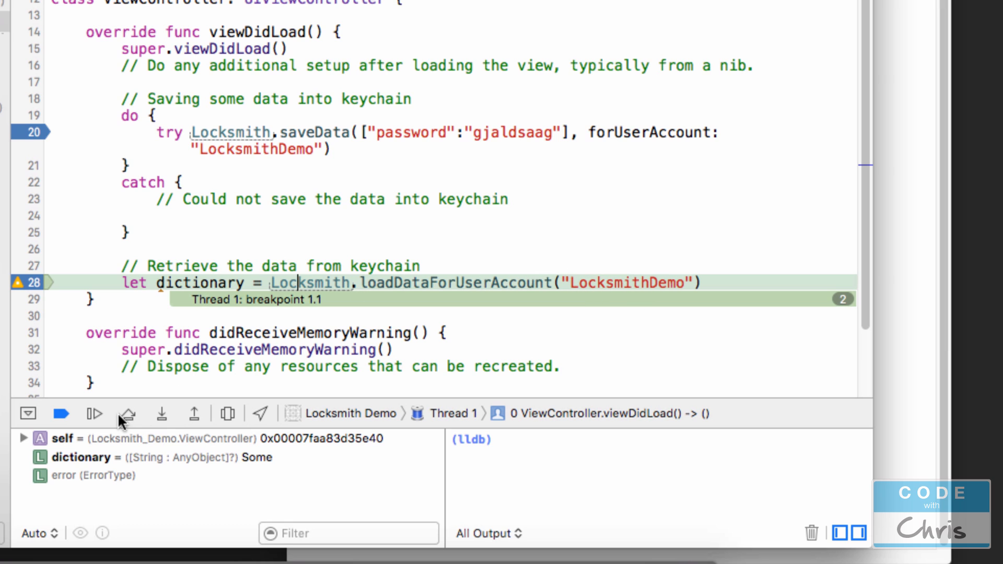
{"action": "mouse_move", "coordinate": [127, 414]}
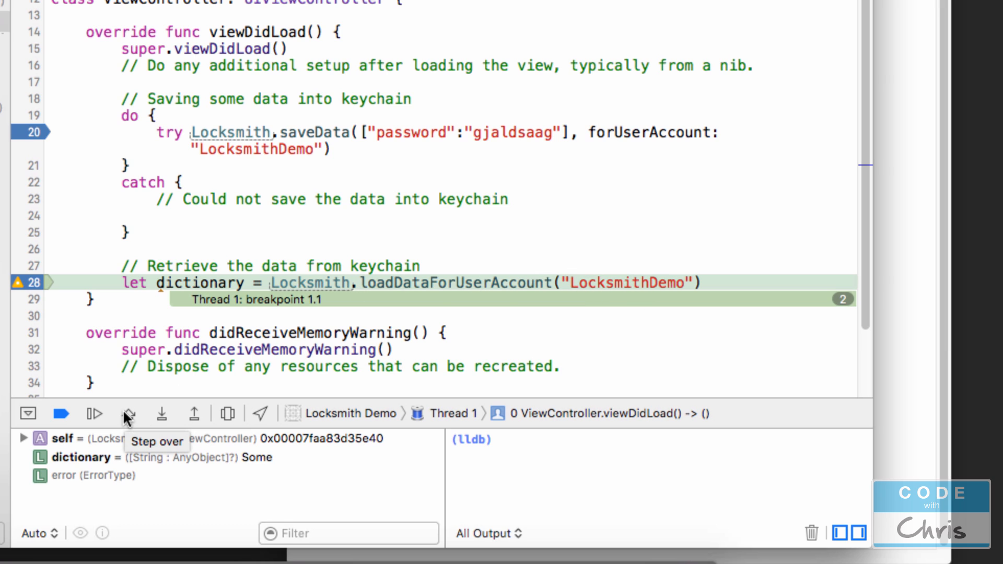
{"action": "left_click", "coordinate": [128, 414]}
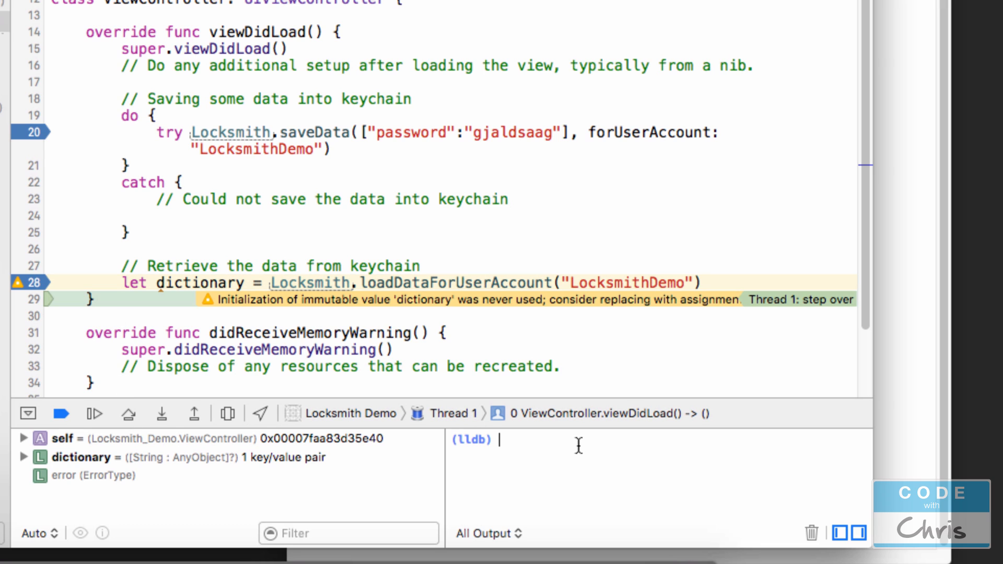
{"action": "type", "text": "po diction"}
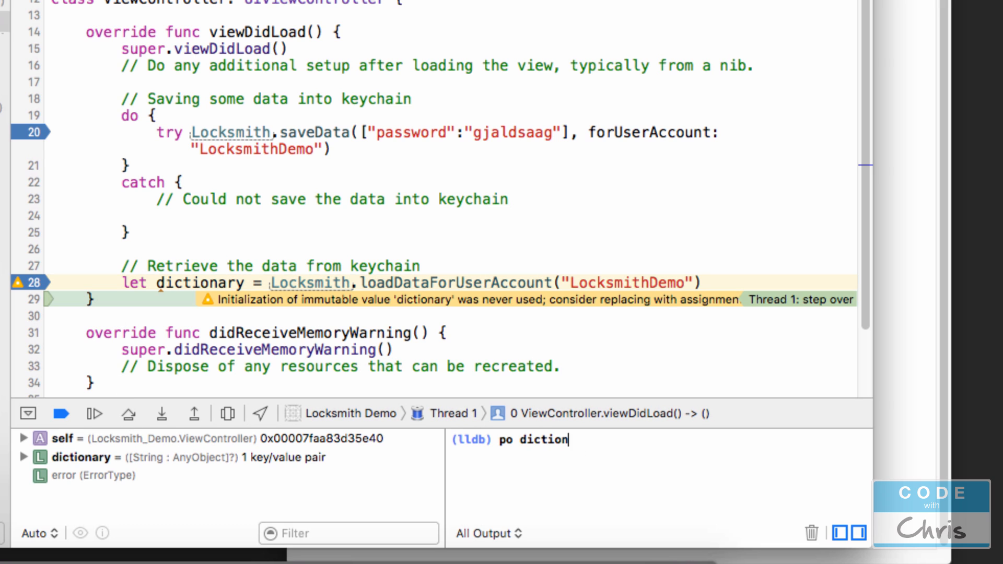
{"action": "type", "text": "ary"}
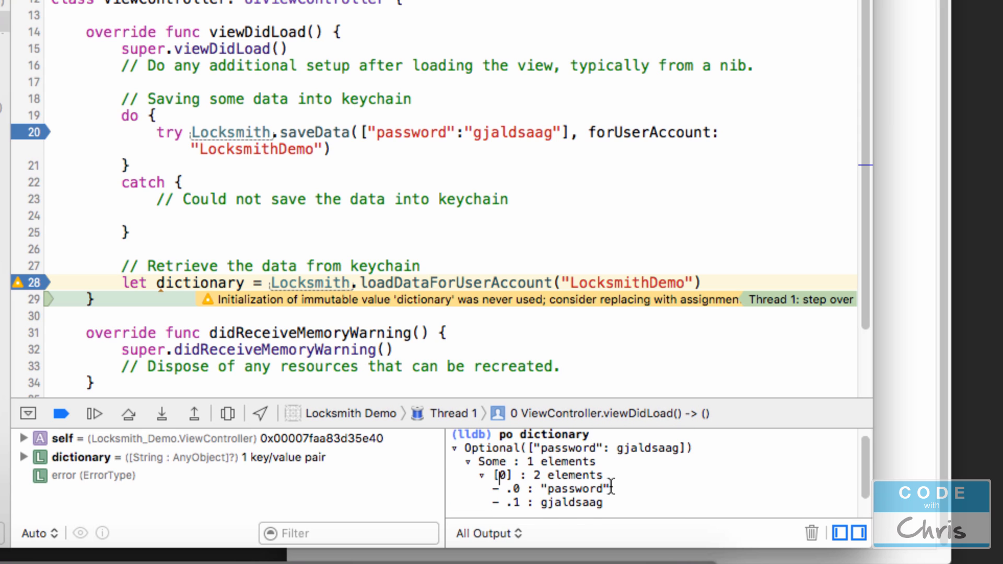
{"action": "mouse_move", "coordinate": [578, 488]}
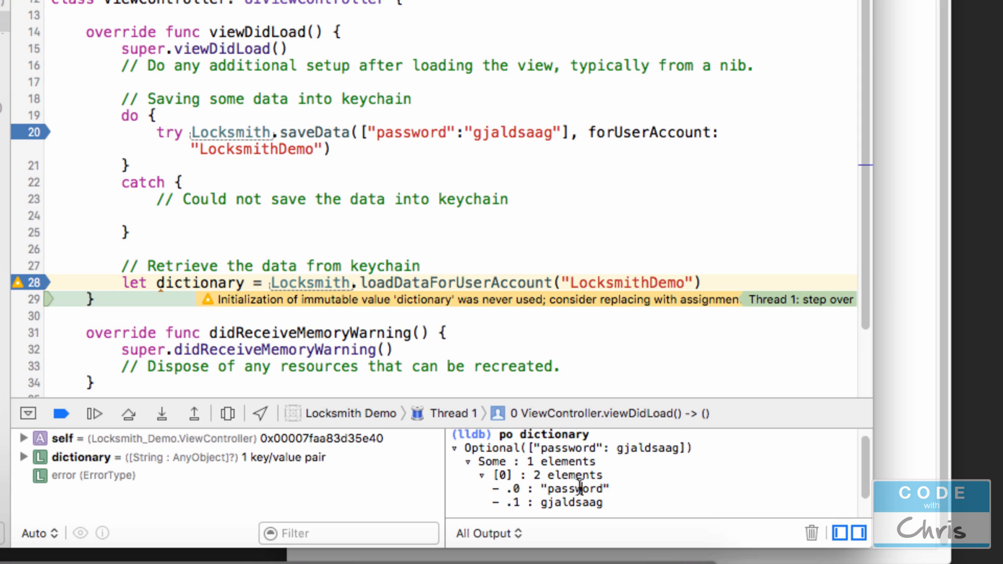
{"action": "double_click", "coordinate": [570, 502]}
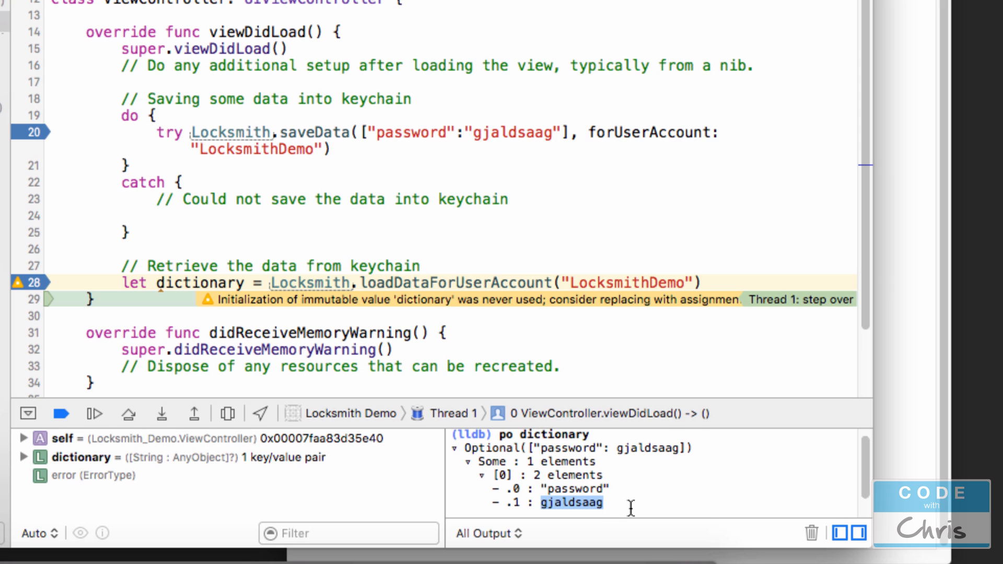
{"action": "mouse_move", "coordinate": [609, 502]}
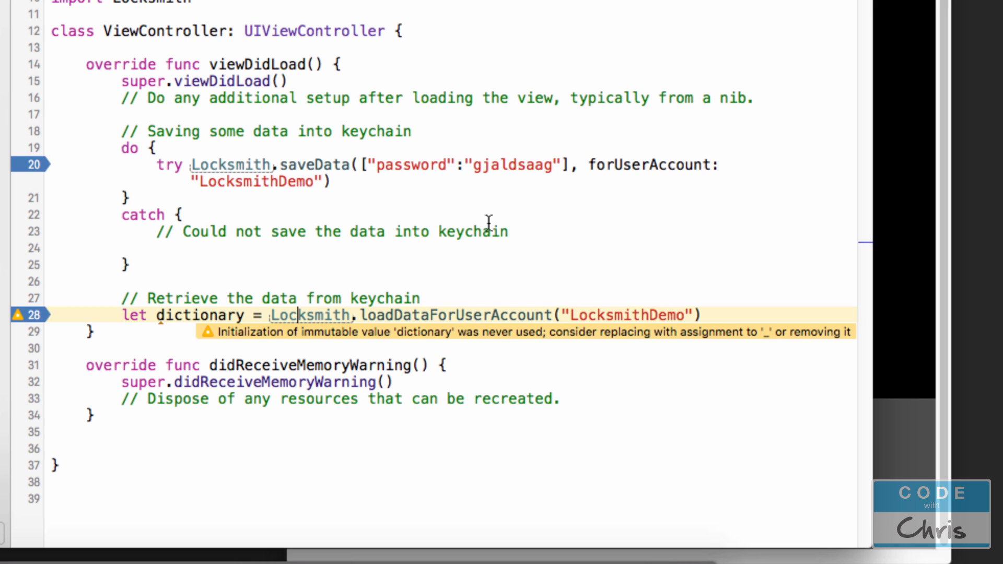
{"action": "mouse_move", "coordinate": [459, 215]}
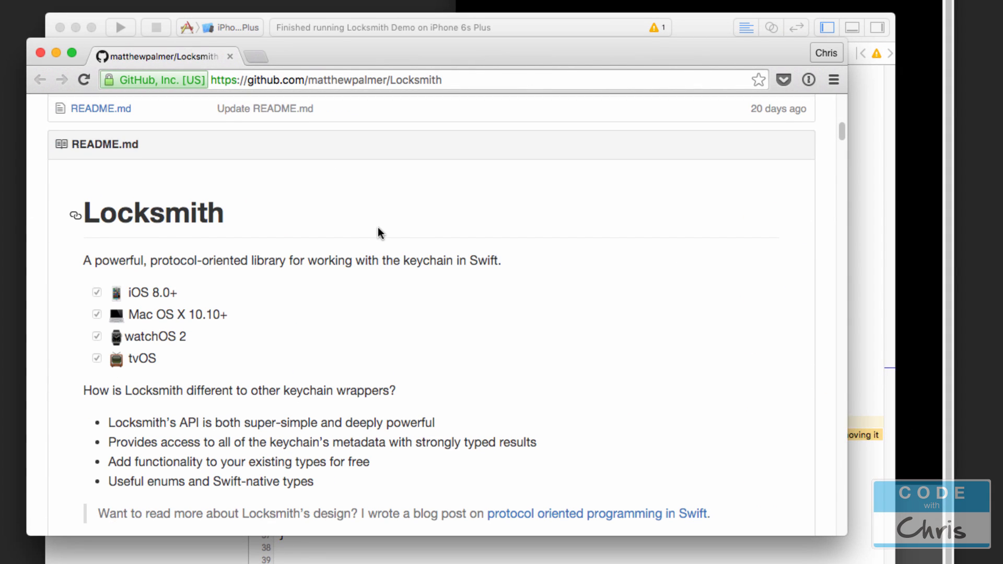
Scroll the Locksmith README from Quick start down to the secure storable protocol sections
{"action": "scroll", "scroll_direction": "down", "scroll_amount": 3}
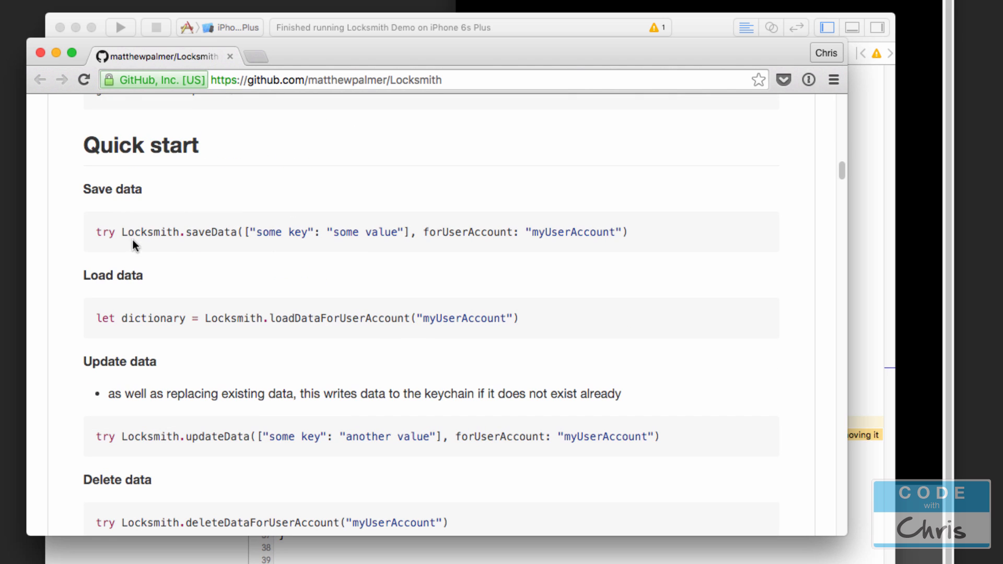
{"action": "mouse_move", "coordinate": [179, 344]}
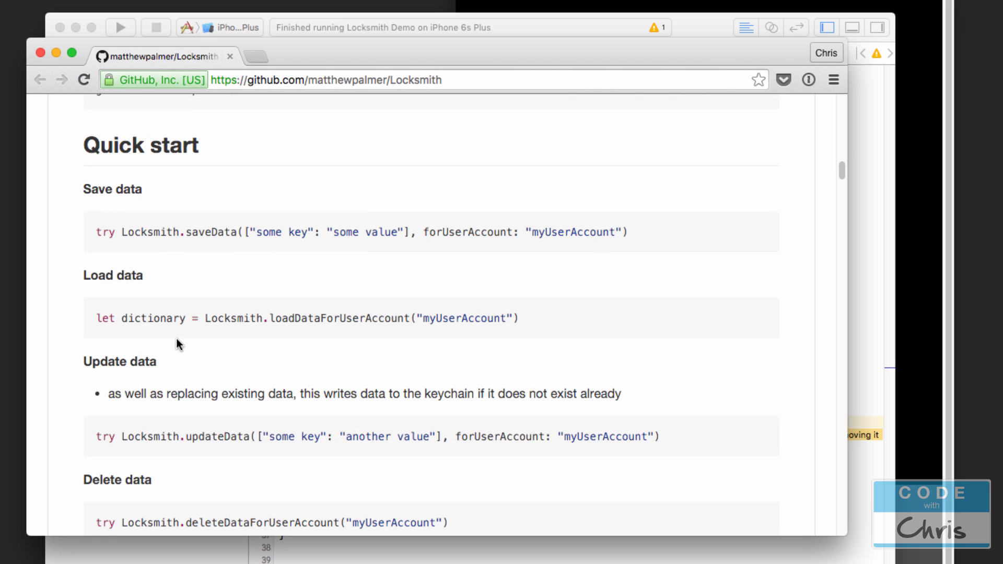
{"action": "scroll", "scroll_direction": "down", "scroll_amount": 3}
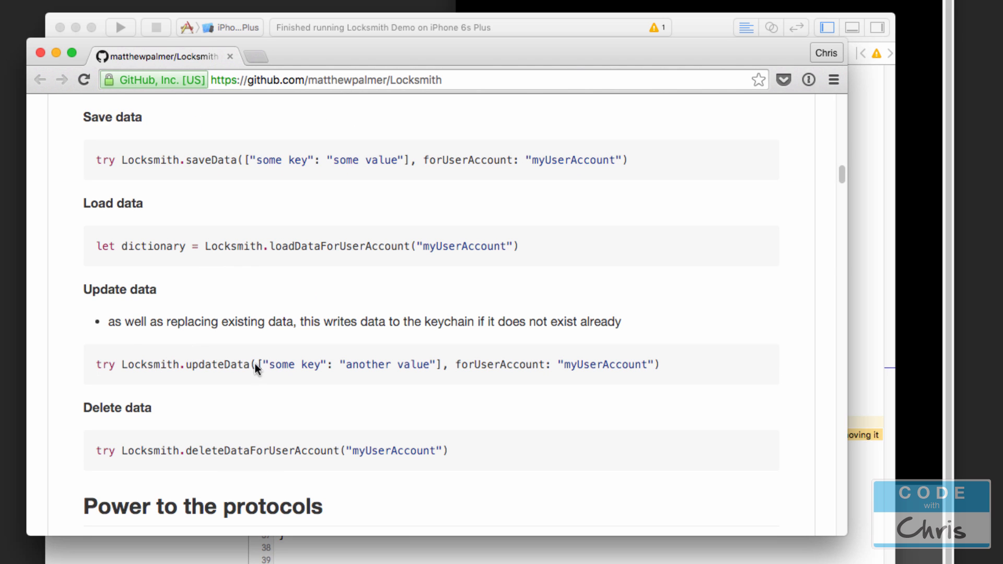
{"action": "scroll", "scroll_direction": "down", "scroll_amount": 3}
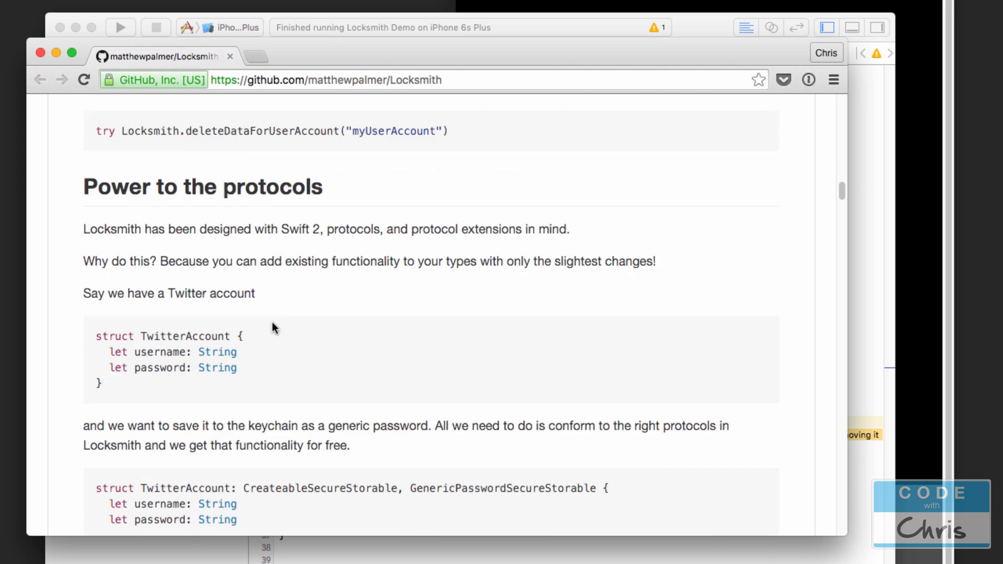
{"action": "scroll", "scroll_direction": "down", "scroll_amount": 3}
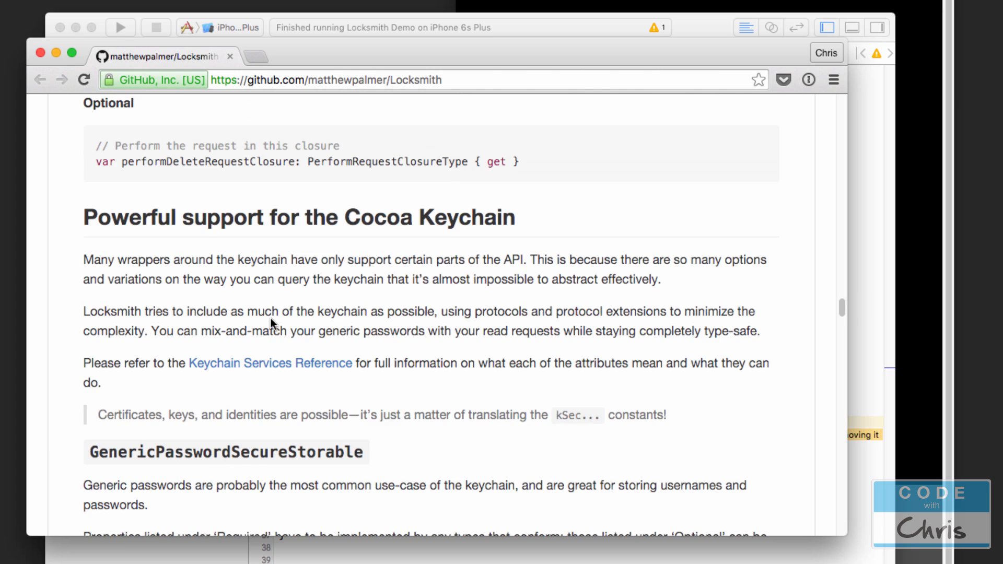
{"action": "scroll", "scroll_direction": "down", "scroll_amount": 3}
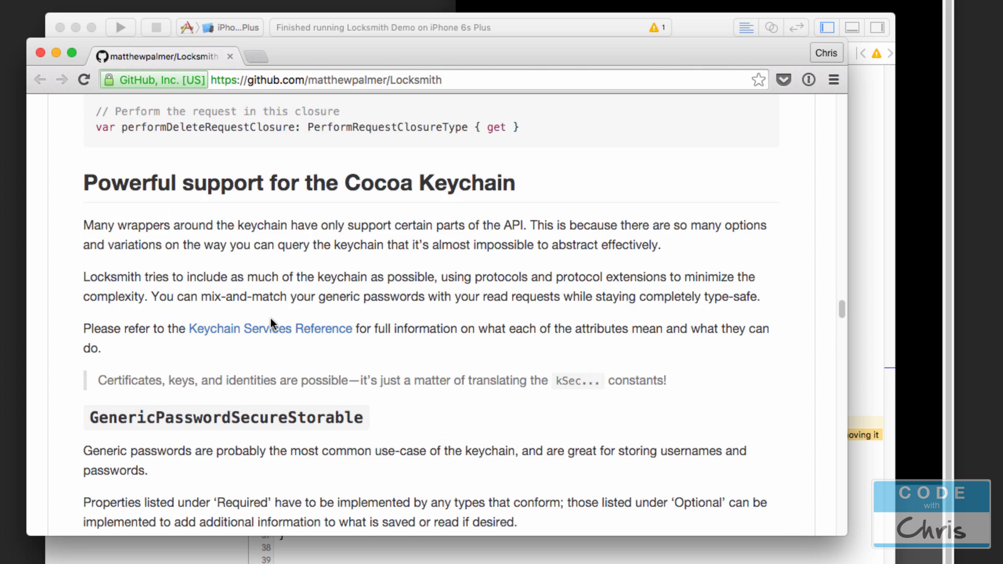
{"action": "scroll", "scroll_direction": "down", "scroll_amount": 3}
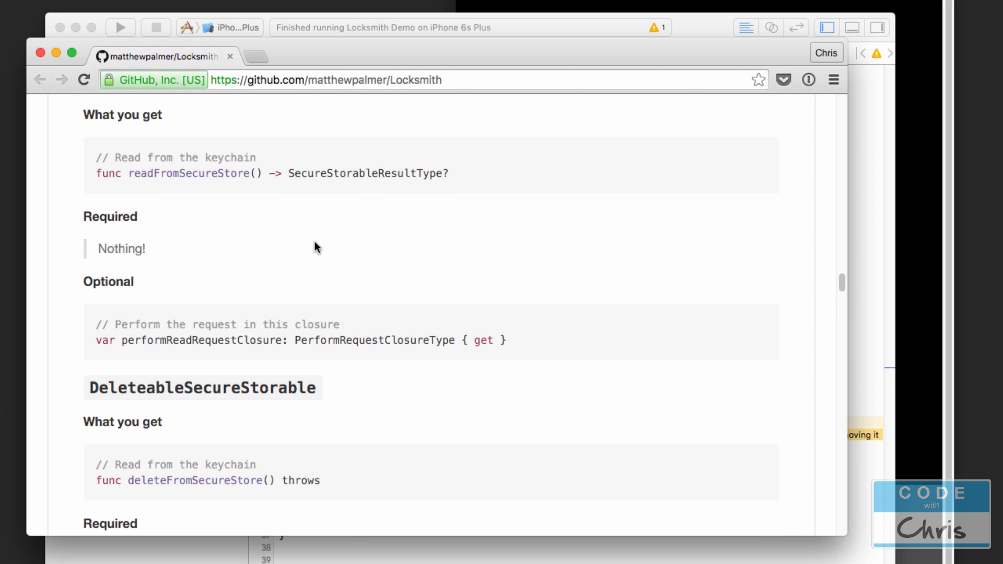
{"action": "mouse_move", "coordinate": [604, 161]}
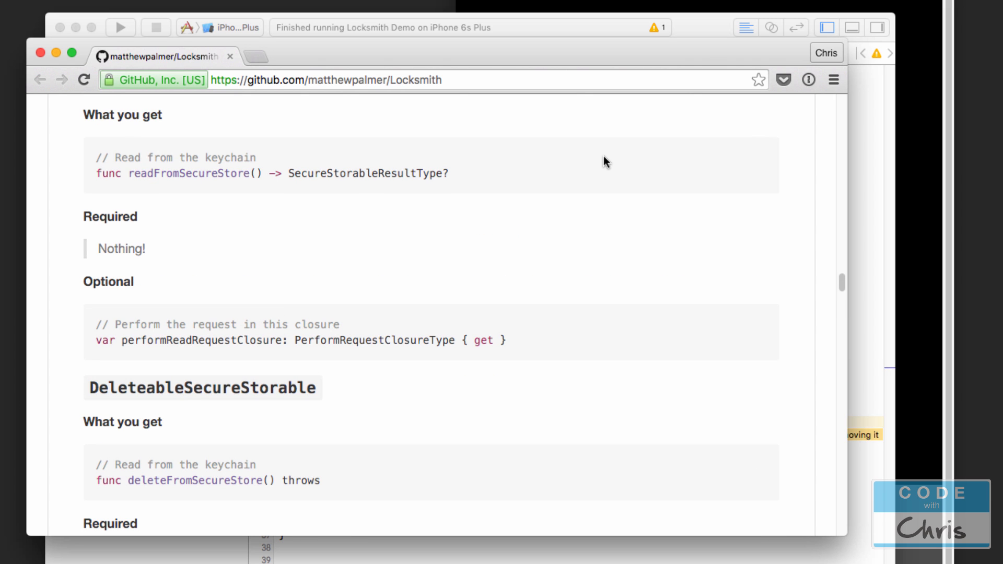